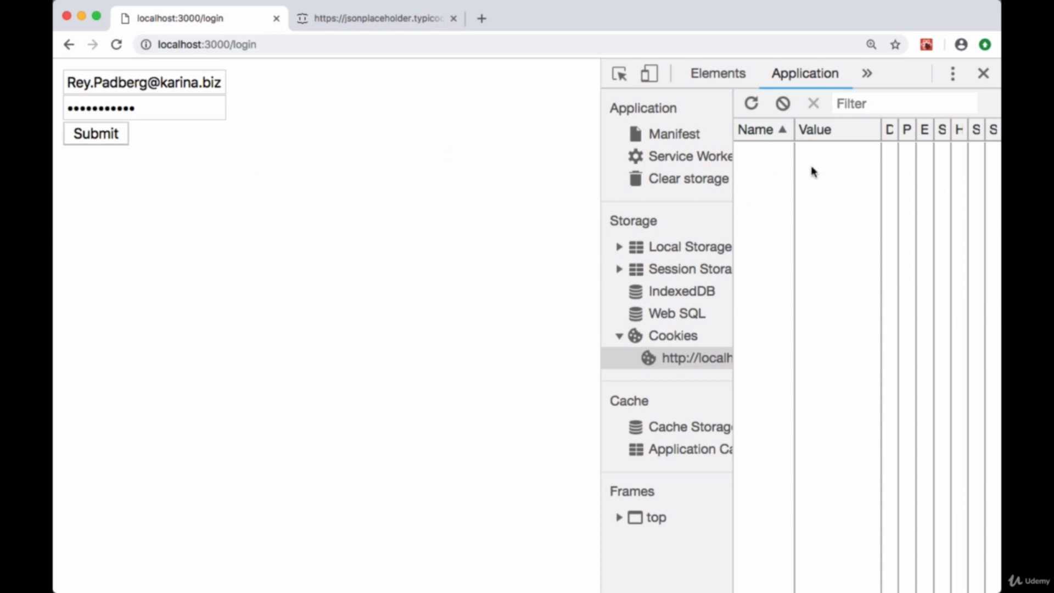
pyautogui.moveTo(777, 176)
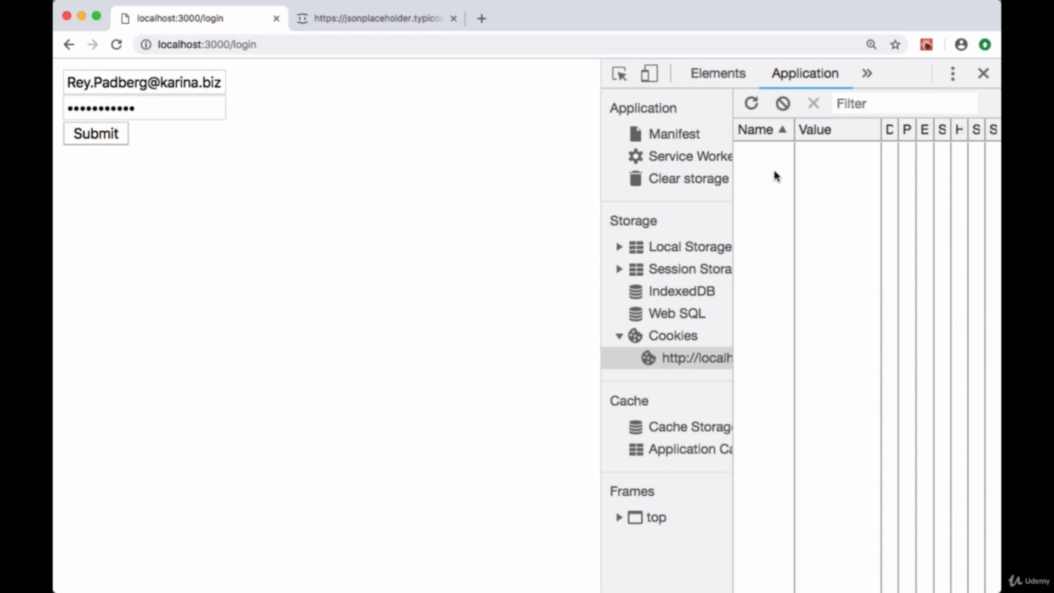
pyautogui.moveTo(161, 141)
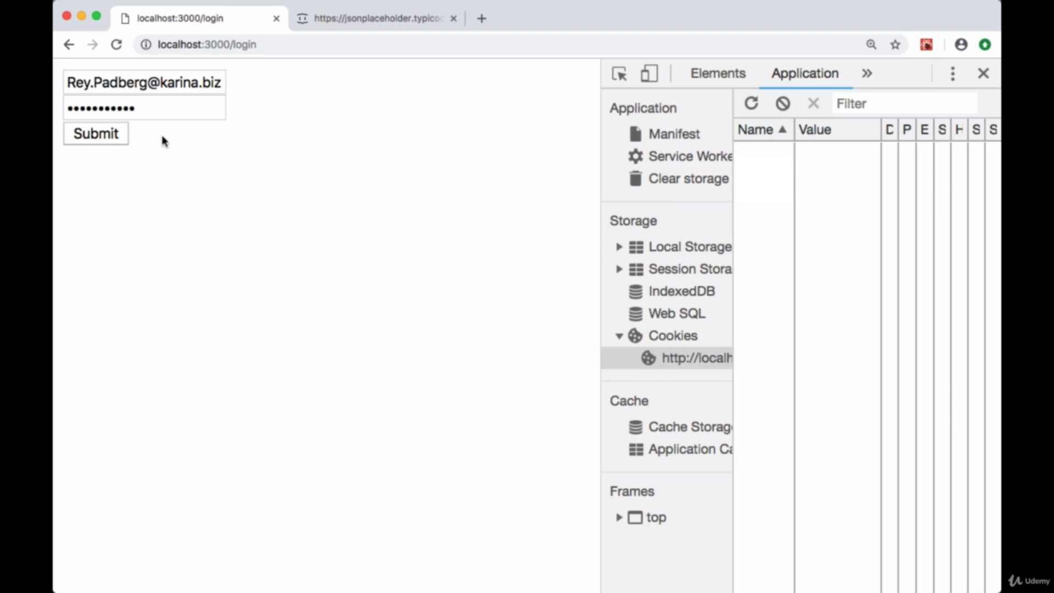
# - Submit the login form so the profile page loads and a token cookie is stored
pyautogui.click(95, 133)
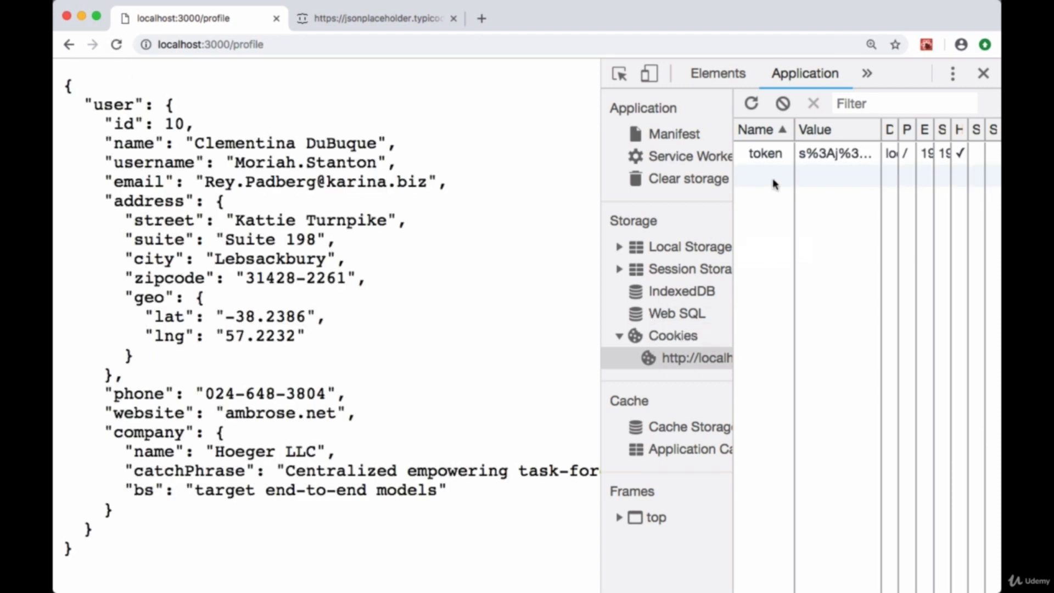
pyautogui.moveTo(810, 160)
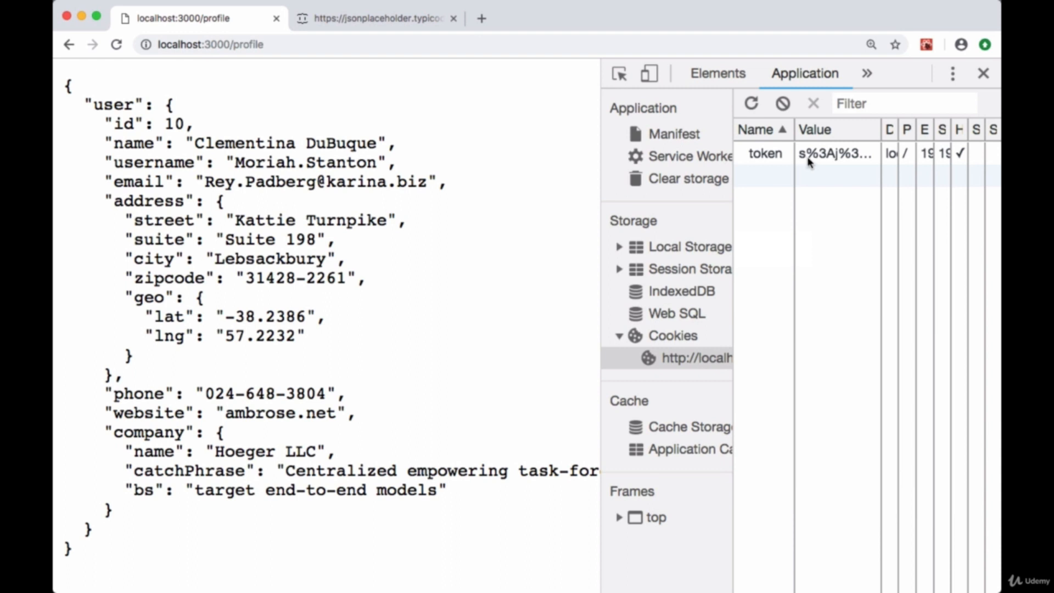
pyautogui.moveTo(777, 181)
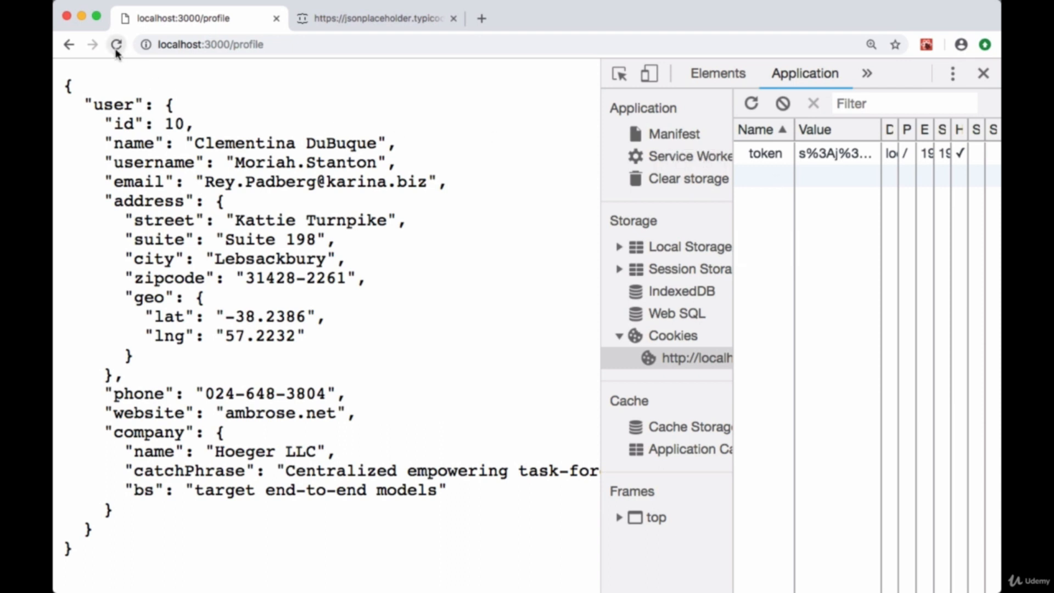
# - Reload the profile page and delete the stored token cookie so it shows null
pyautogui.click(115, 44)
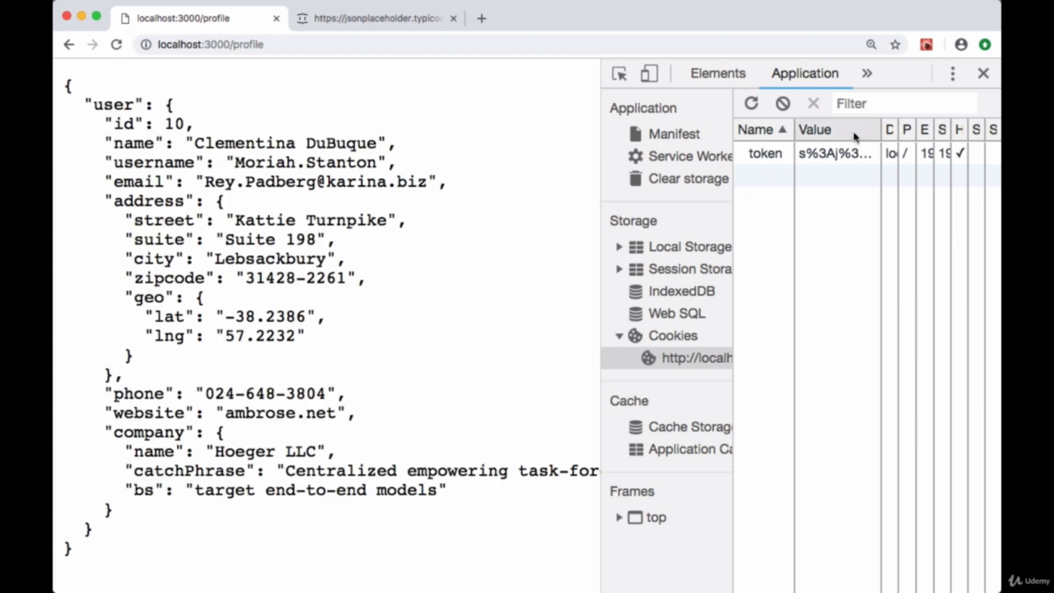
pyautogui.click(812, 103)
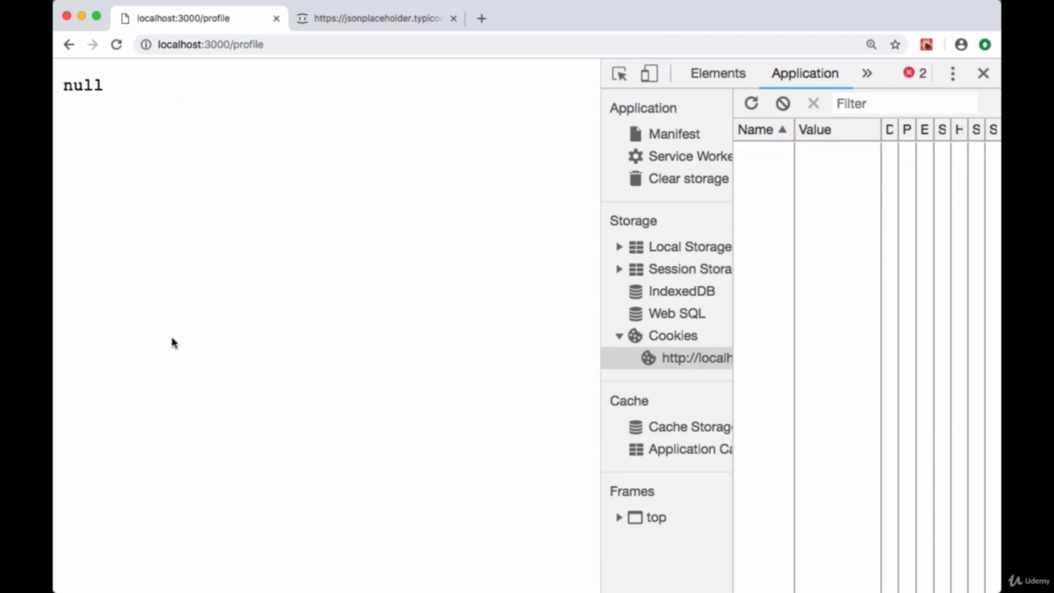
pyautogui.moveTo(151, 329)
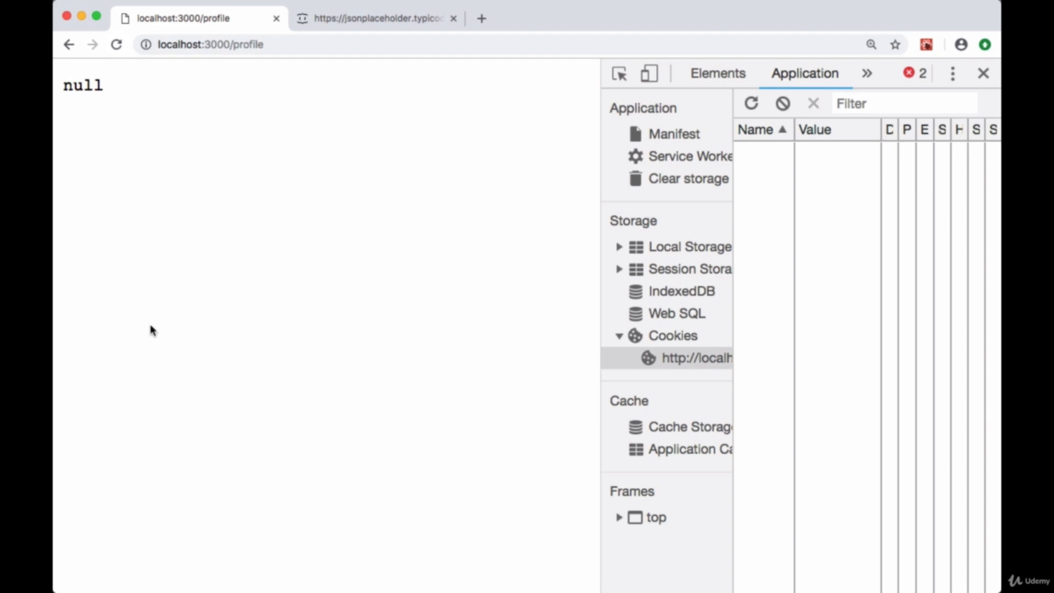
pyautogui.moveTo(264, 332)
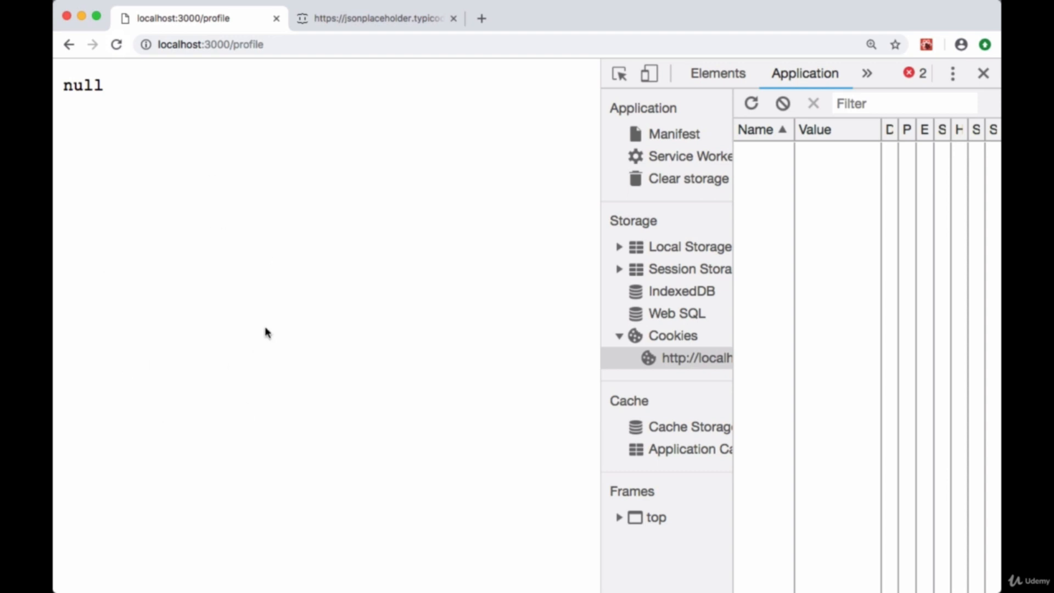
pyautogui.moveTo(209, 268)
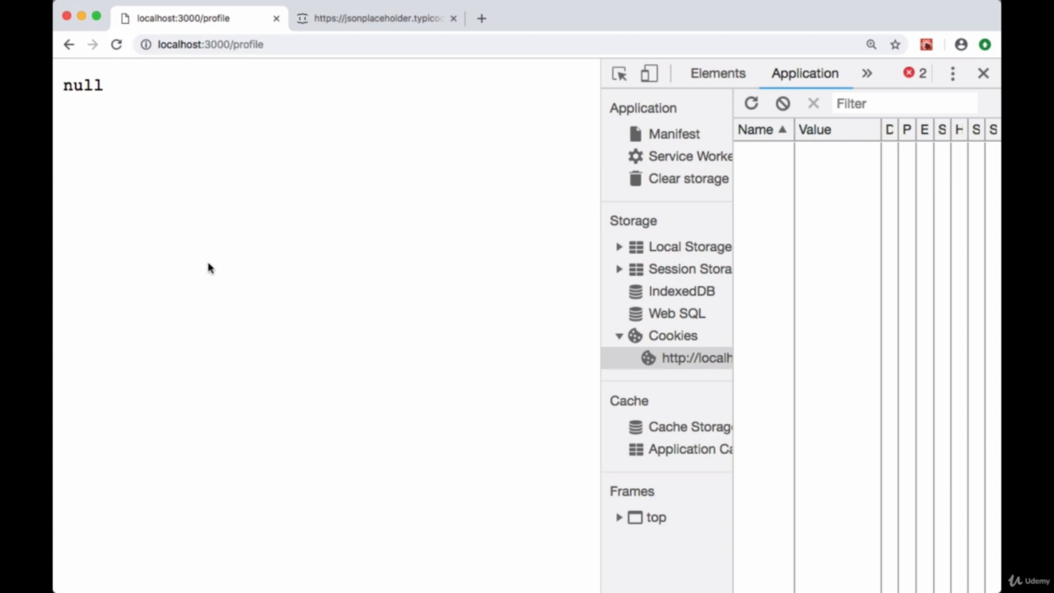
# - View the 404 errors in the Console, then navigate to localhost:3000/login
pyautogui.click(866, 74)
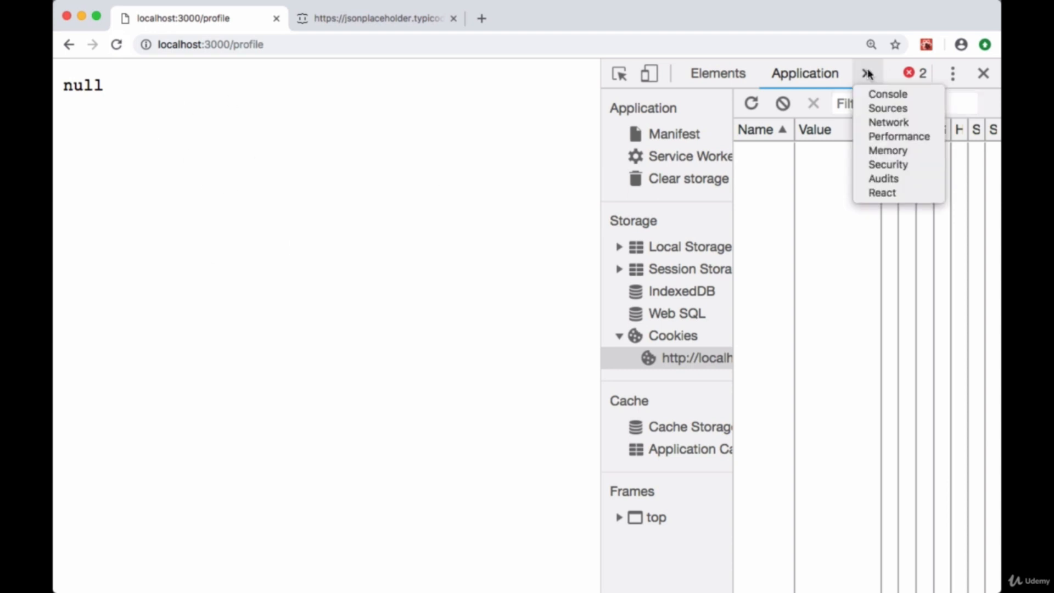
pyautogui.click(887, 93)
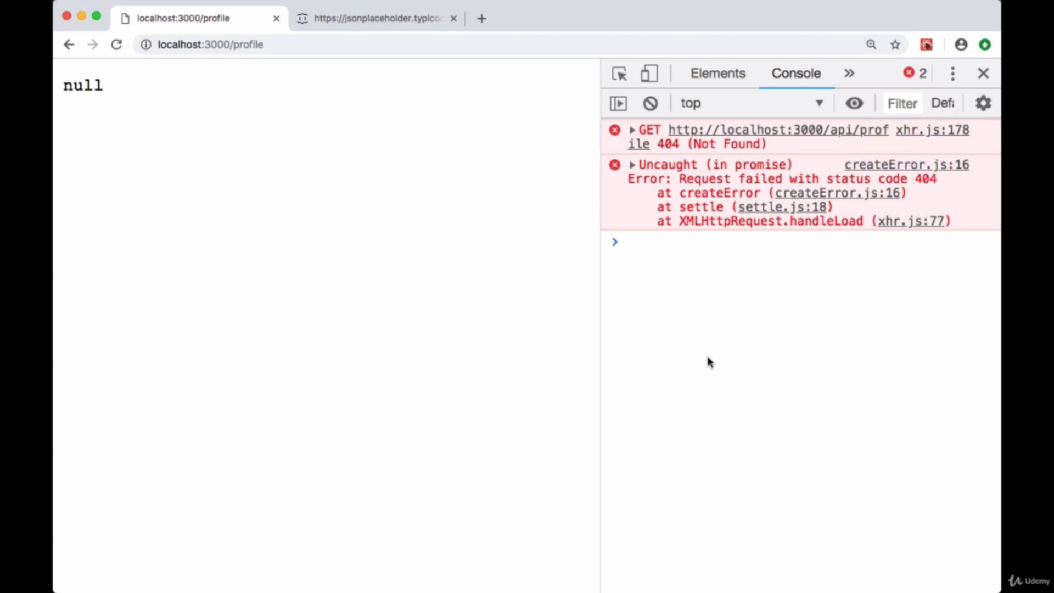
pyautogui.moveTo(244, 35)
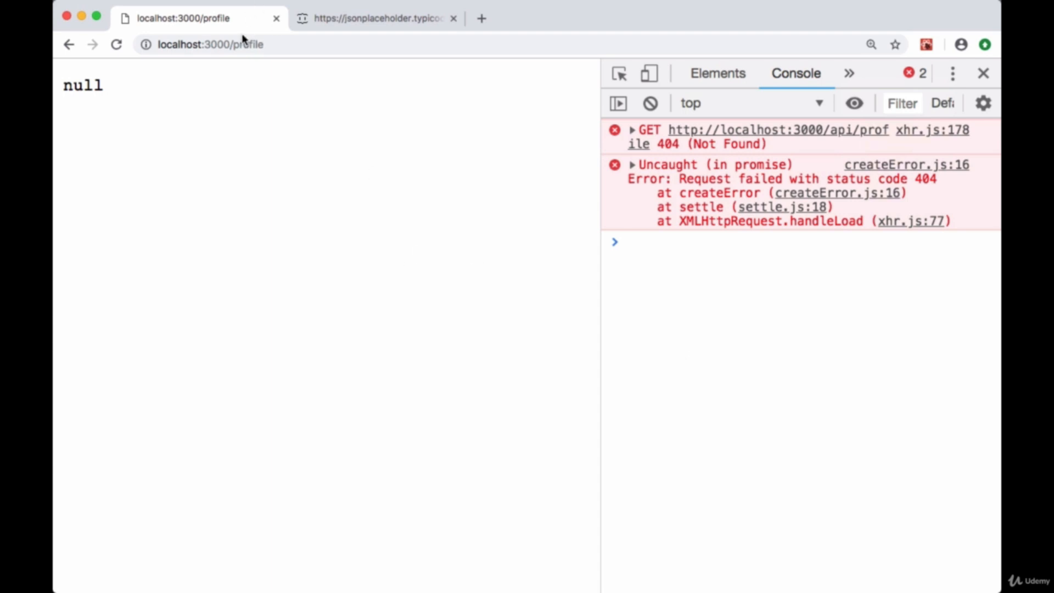
pyautogui.write('localhost:3000/login')
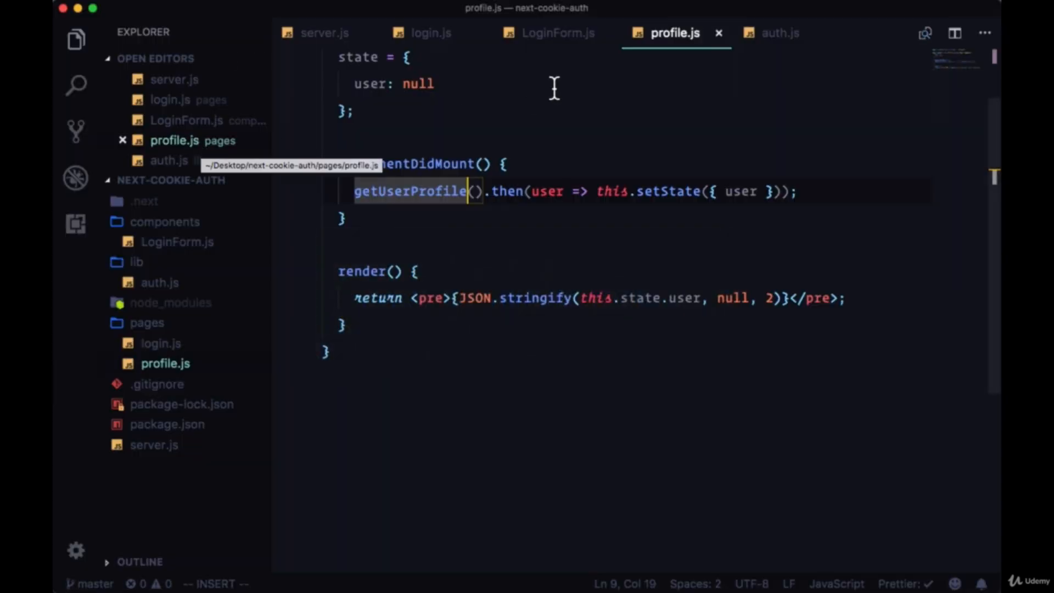
# - Chain .catch(err => { }) onto loginUser(...).then(...) in LoginForm's handleSubmit
pyautogui.click(557, 31)
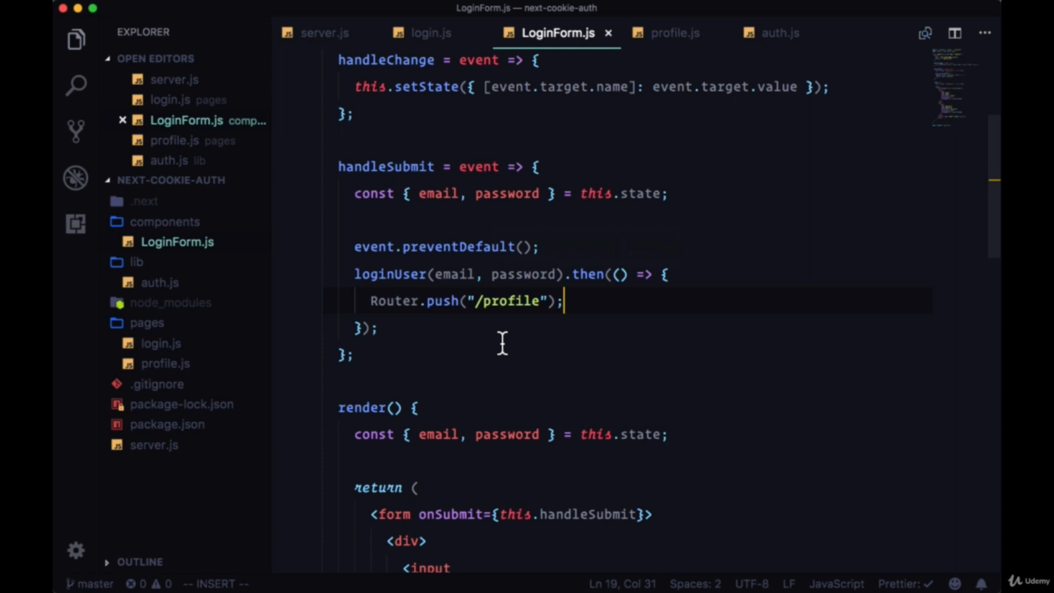
pyautogui.moveTo(424, 345)
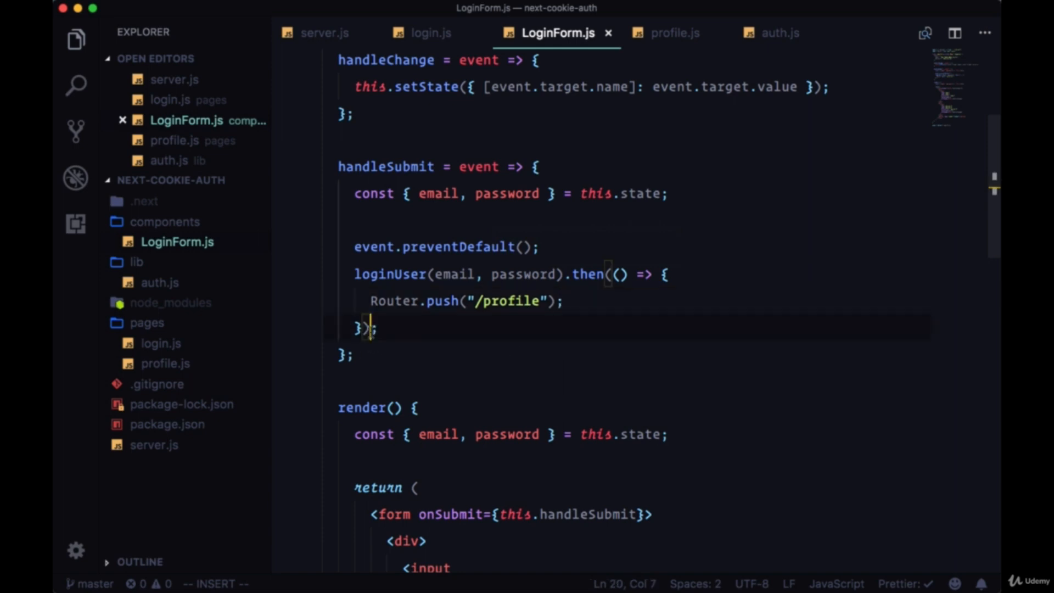
pyautogui.write('.catch;')
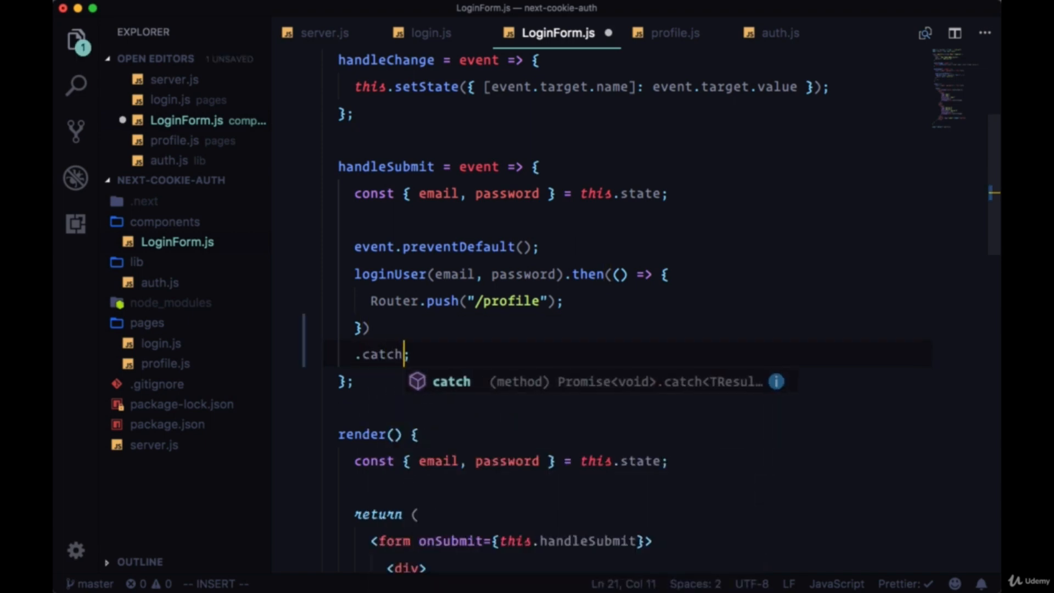
pyautogui.write('(err =>')
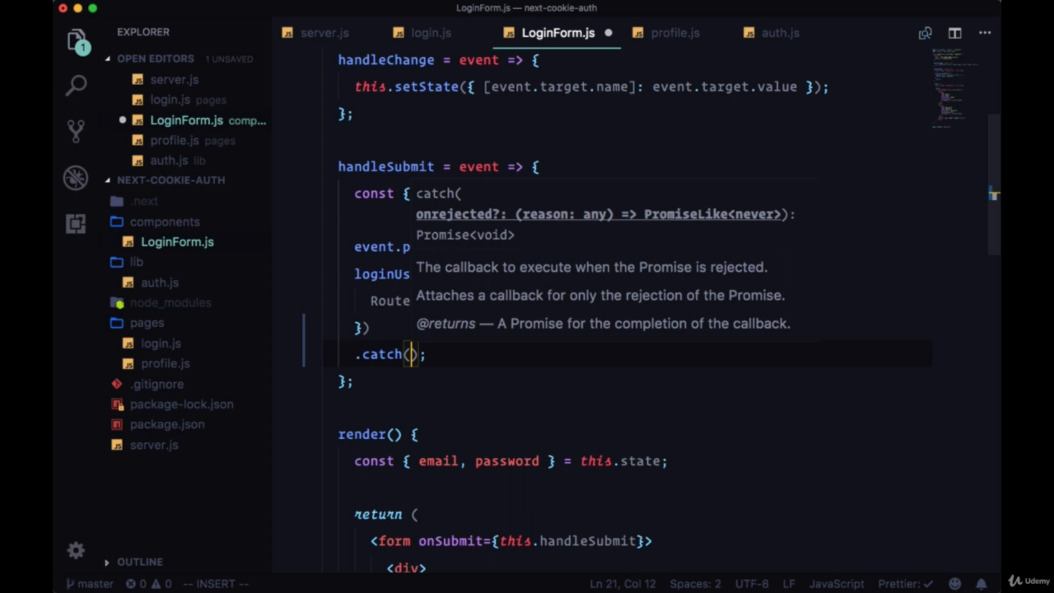
pyautogui.press('Escape')
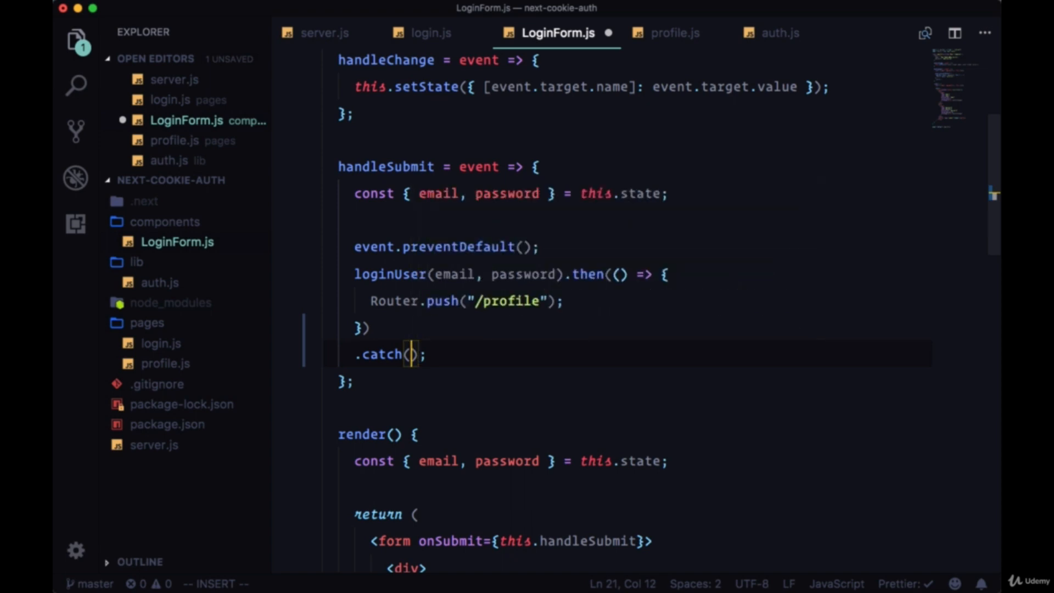
pyautogui.write('err =>')
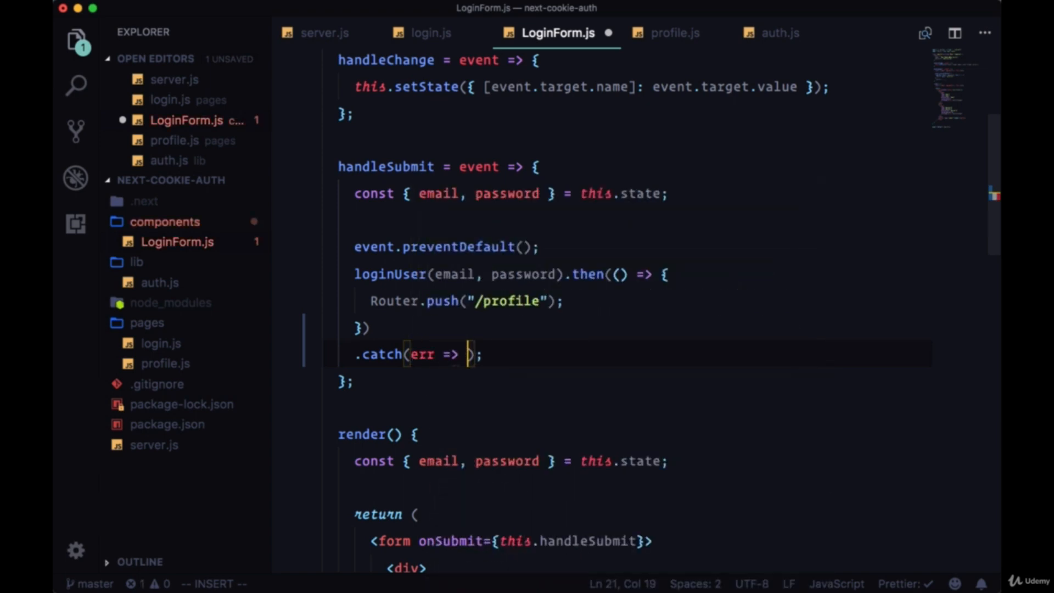
pyautogui.write('{')
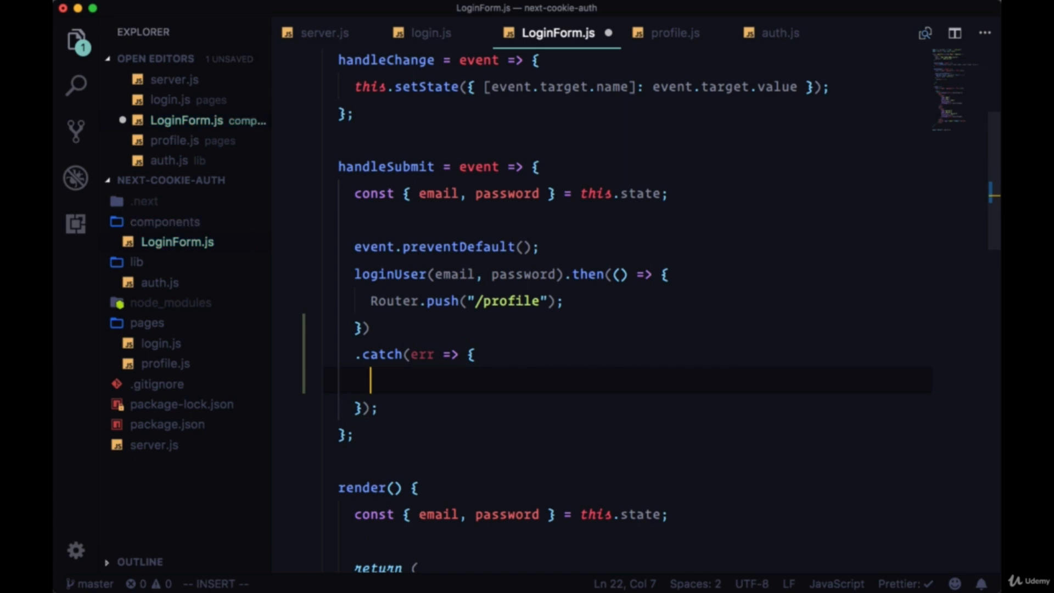
pyautogui.scroll(-3)
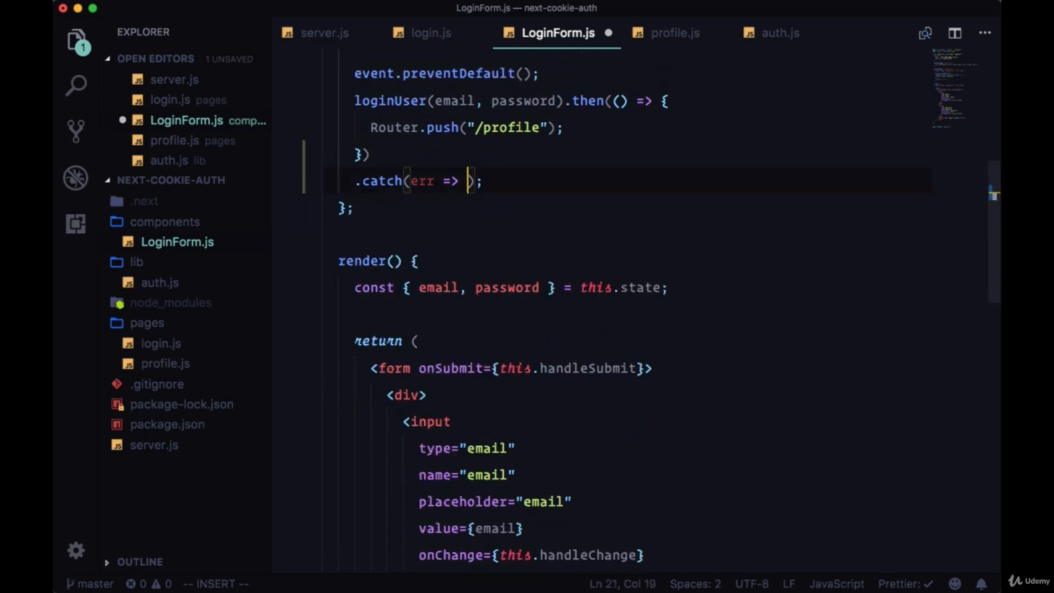
pyautogui.scroll(-3)
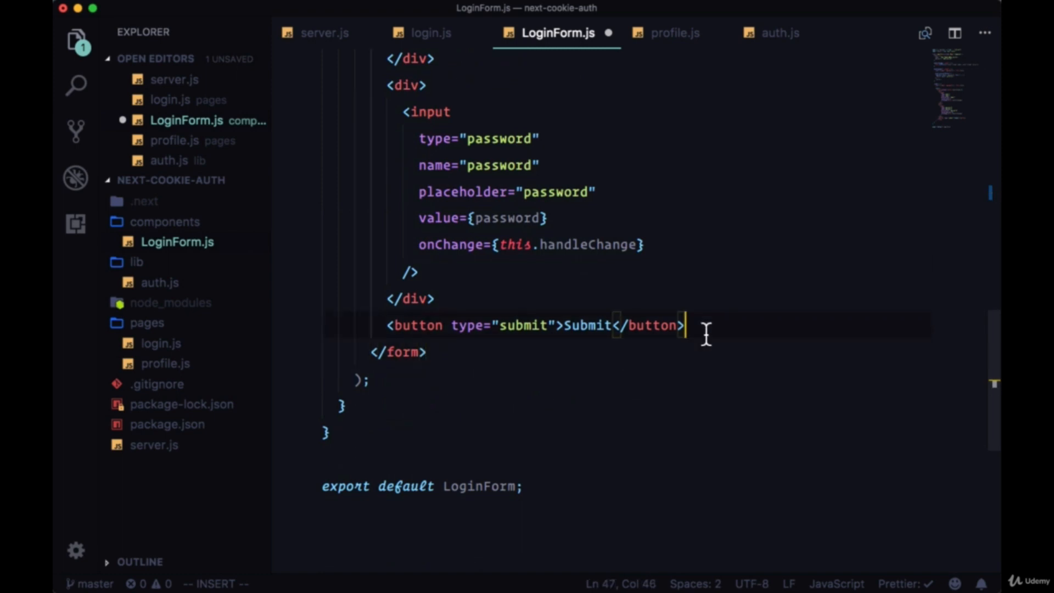
# - Add a placeholder <div>error</div> beneath the submit button in the form
pyautogui.press('Return')
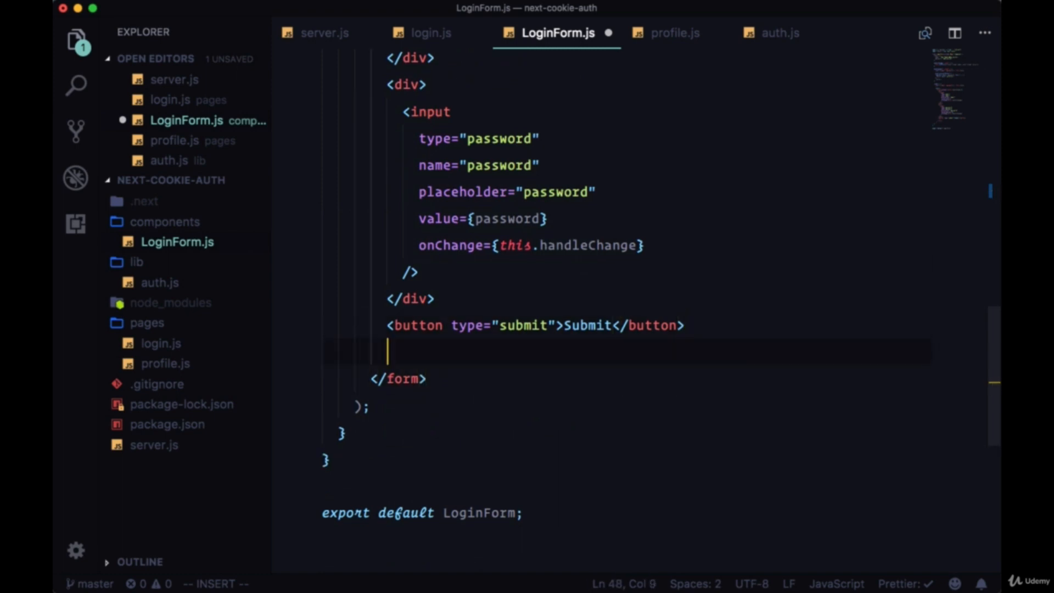
pyautogui.write('div>error</div>')
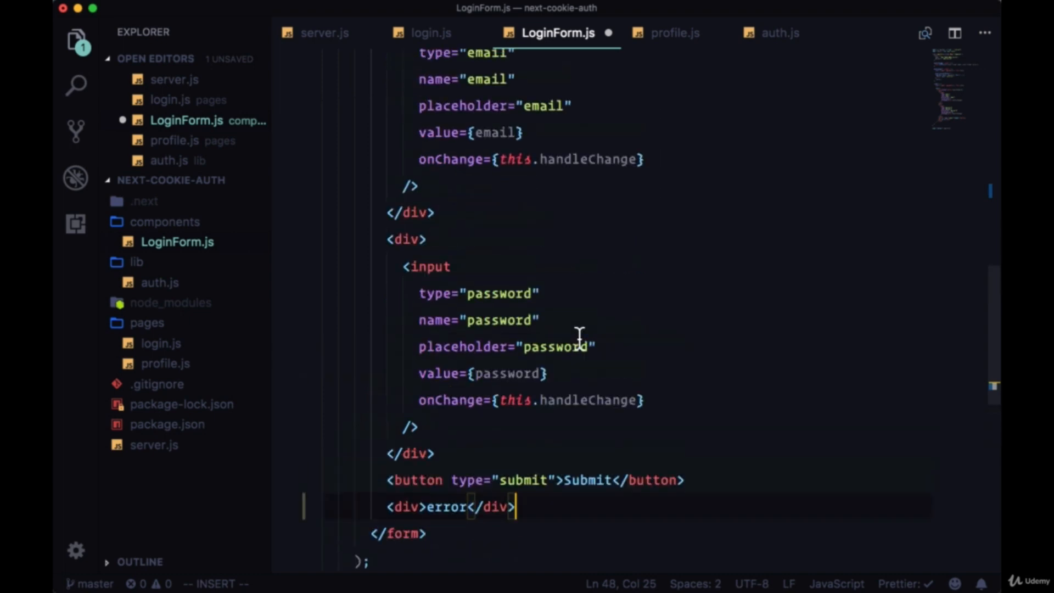
pyautogui.scroll(3)
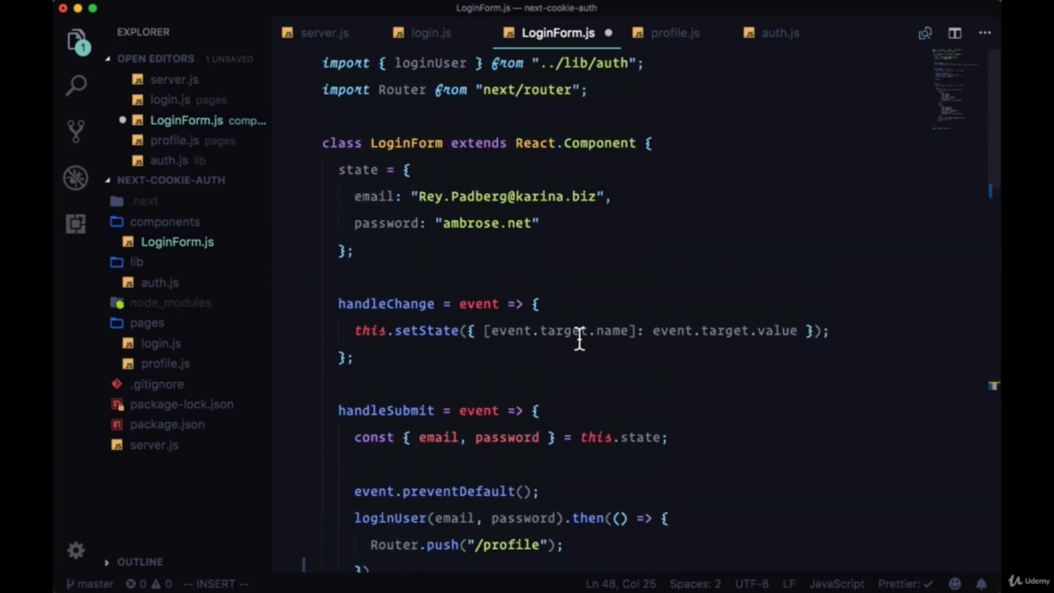
# - Add error: '' to state and this.setState({ error: '' }) after event.preventDefault()
pyautogui.write('error')
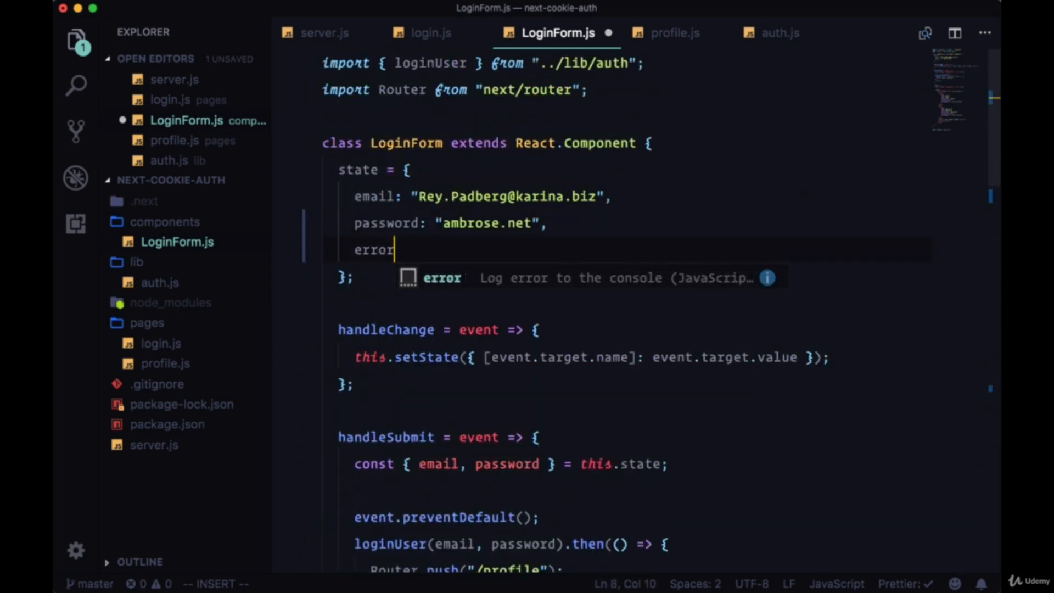
pyautogui.write(": ''")
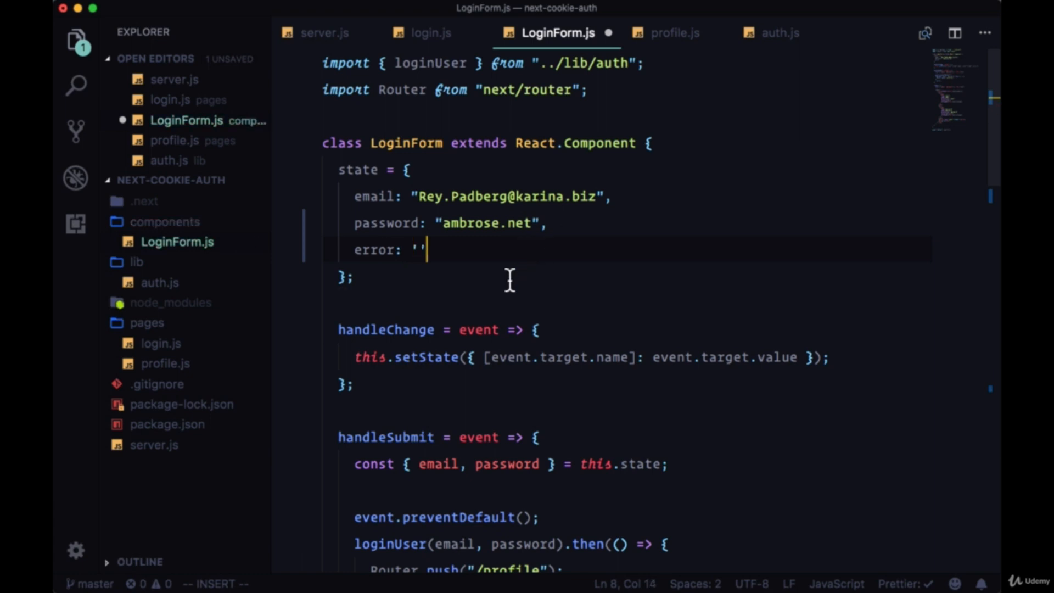
pyautogui.scroll(-3)
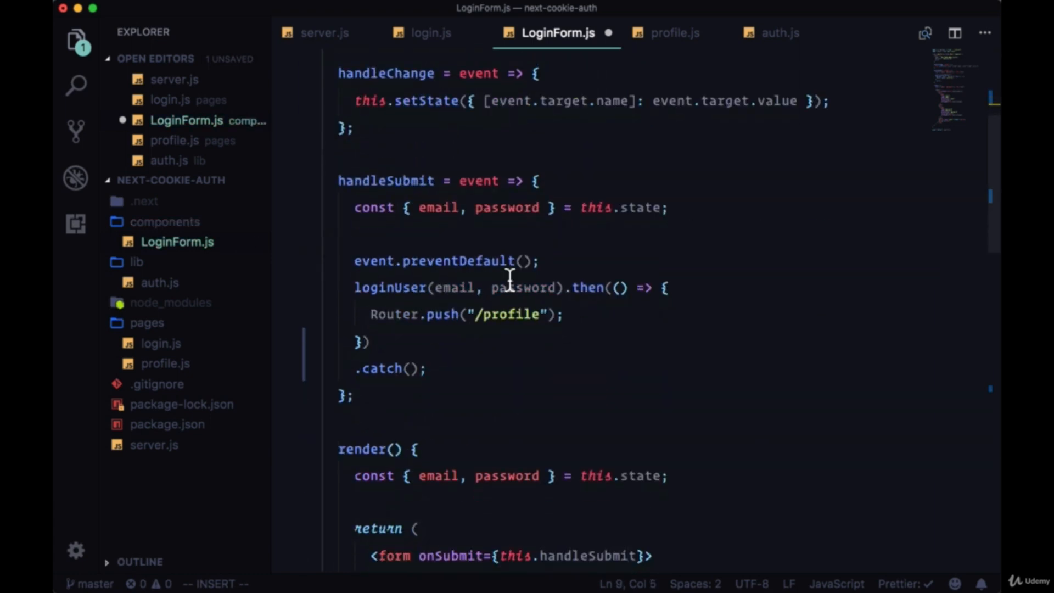
pyautogui.click(541, 262)
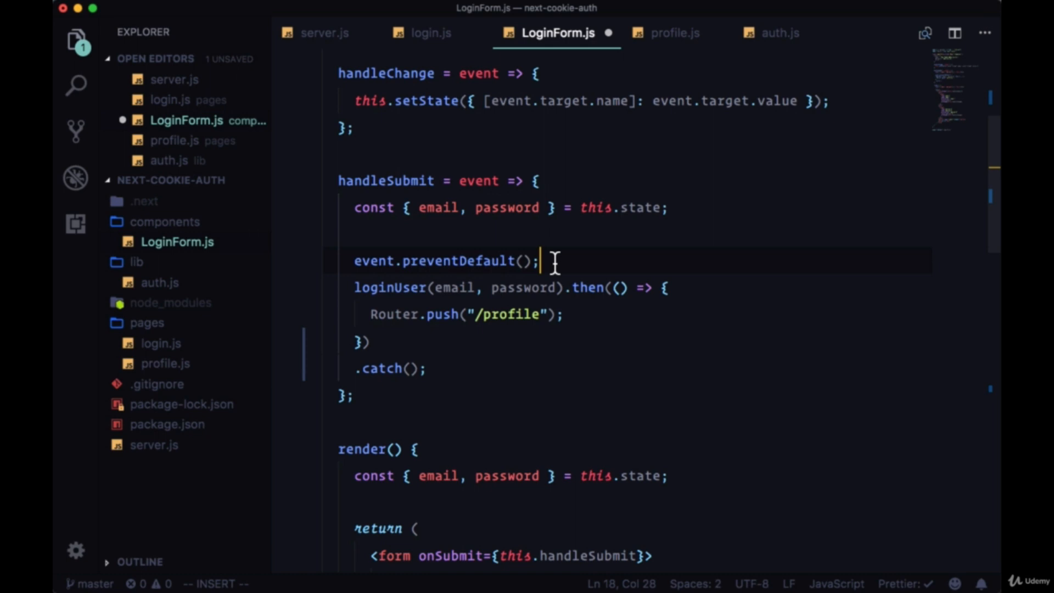
pyautogui.write('this.setState({')
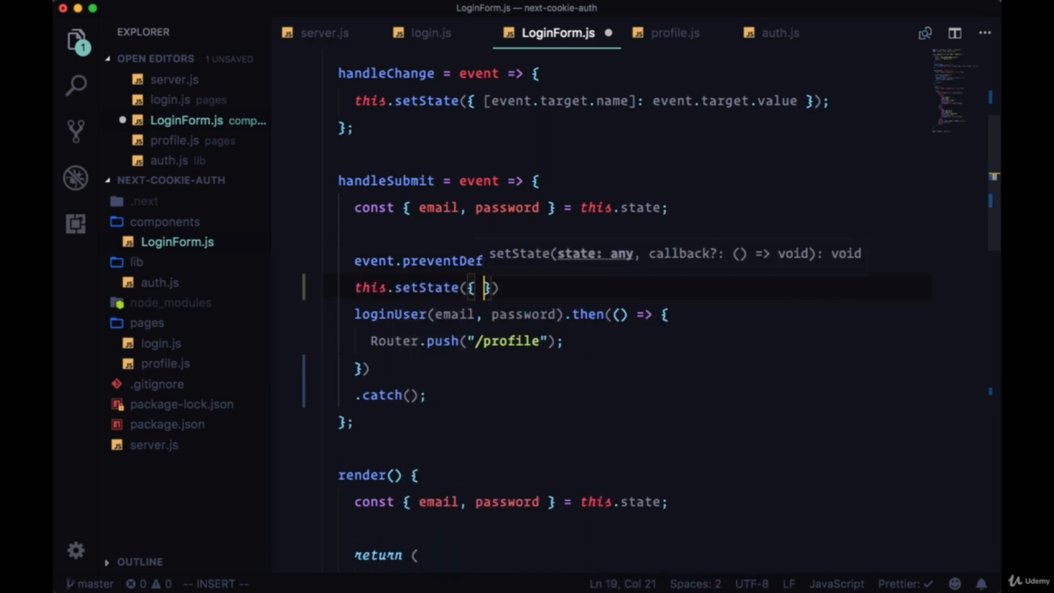
pyautogui.write("error: ''")
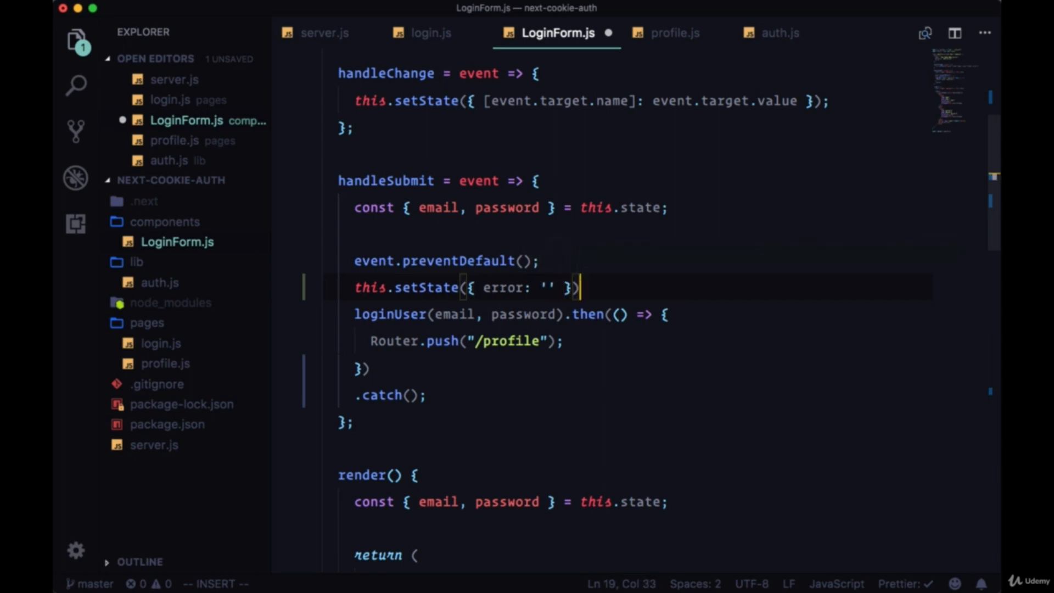
pyautogui.write(';')
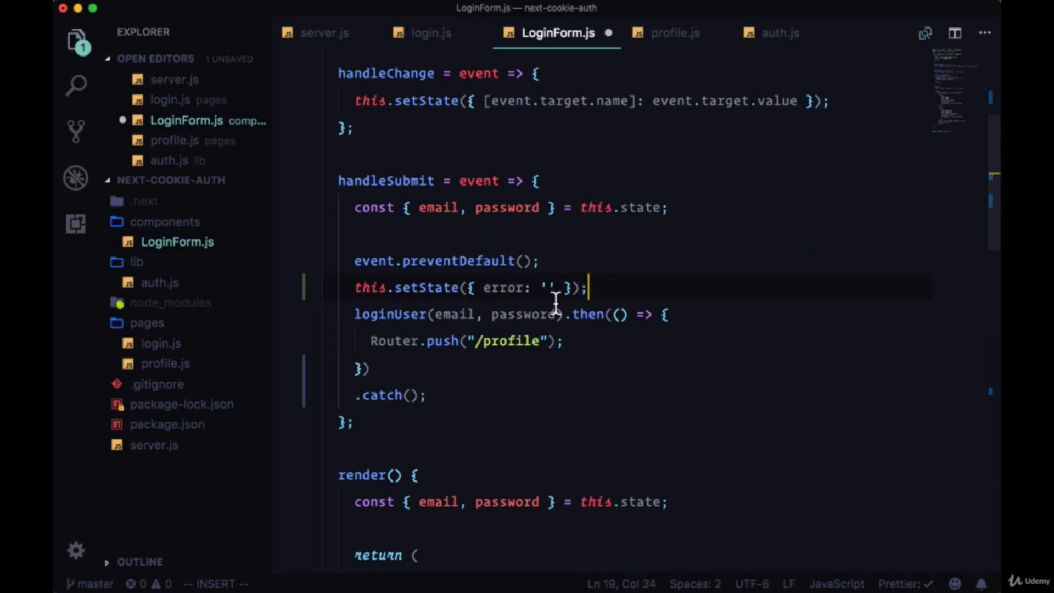
pyautogui.moveTo(525, 386)
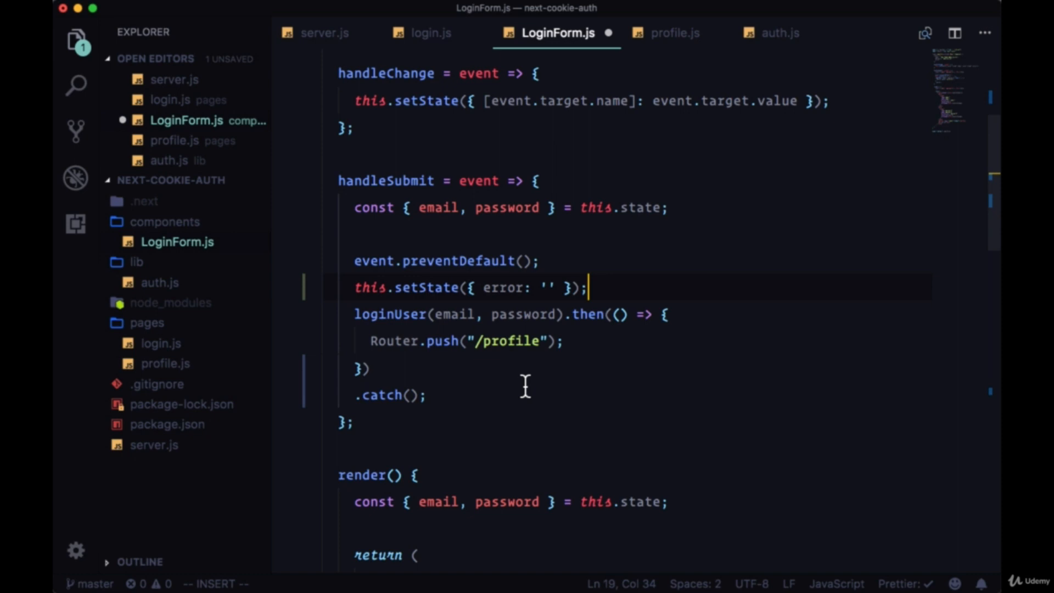
pyautogui.moveTo(483, 373)
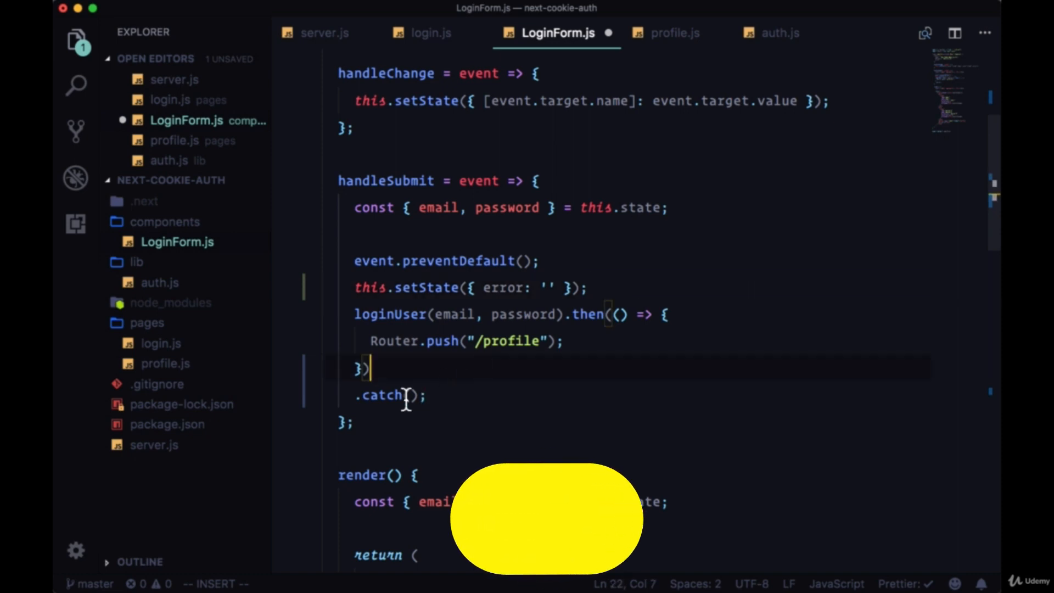
# - Pass this.showError to .catch and define showError = err => { console.error(err); }
pyautogui.write('this.')
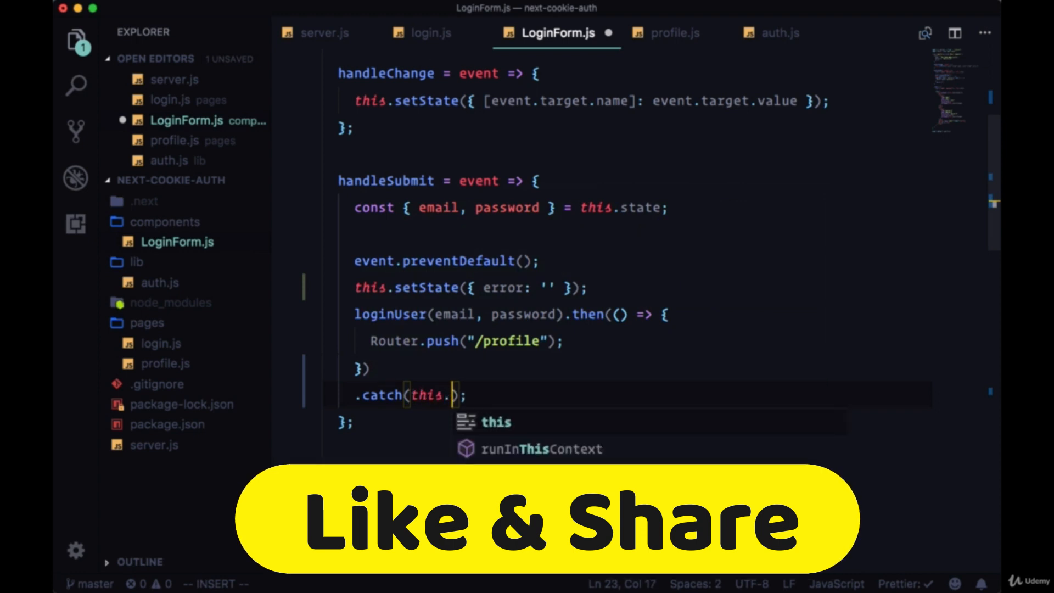
pyautogui.write('showError')
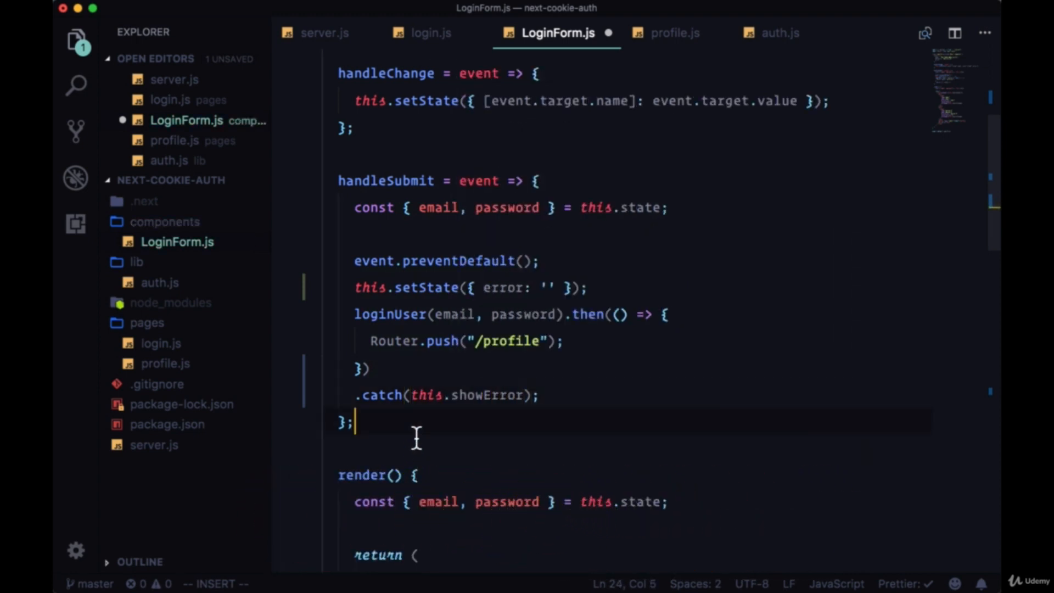
pyautogui.write('showError')
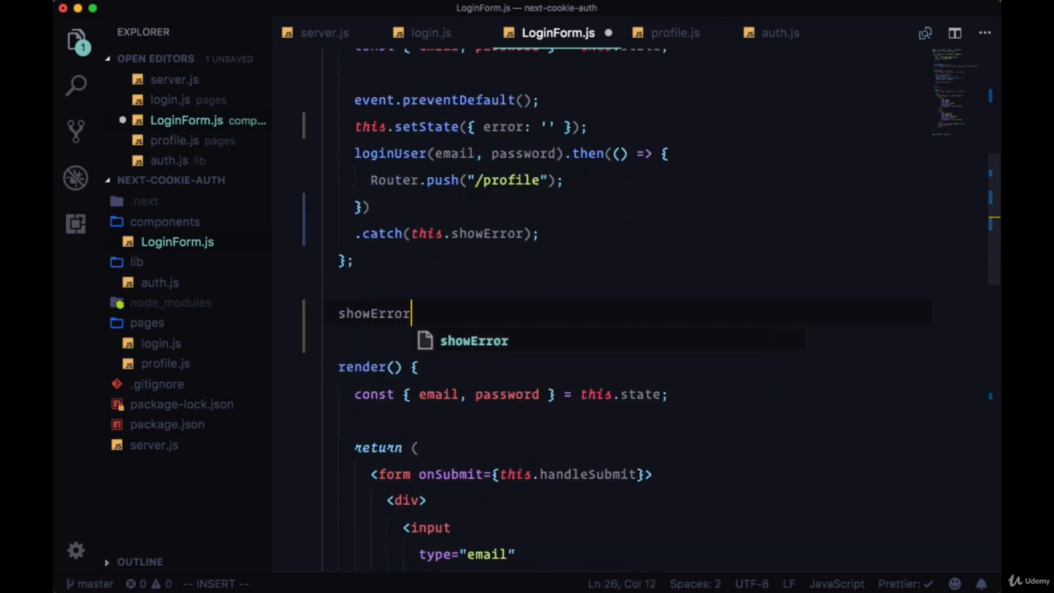
pyautogui.write('= err =>')
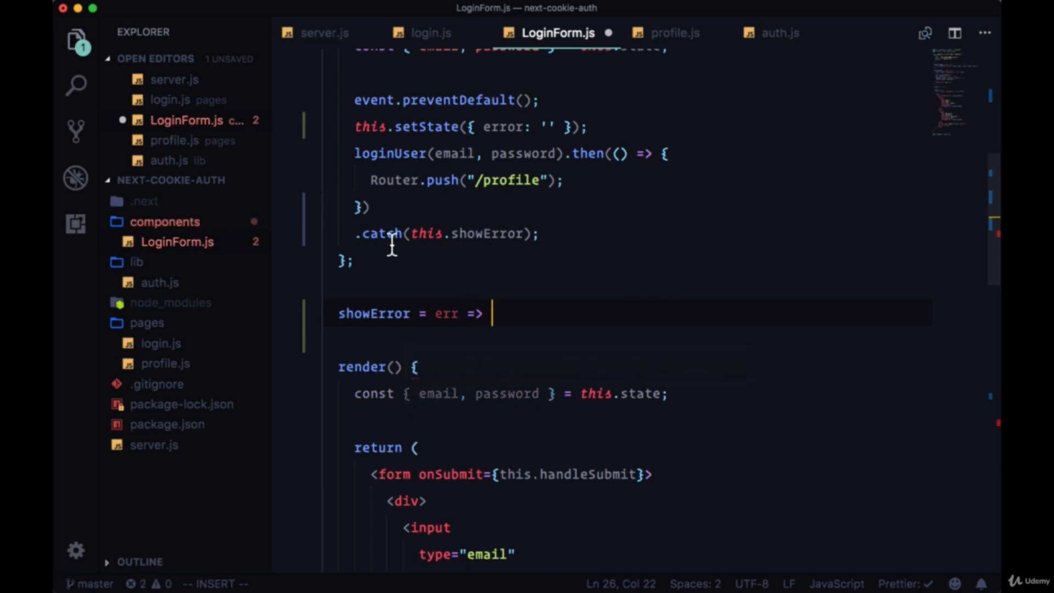
pyautogui.write('{')
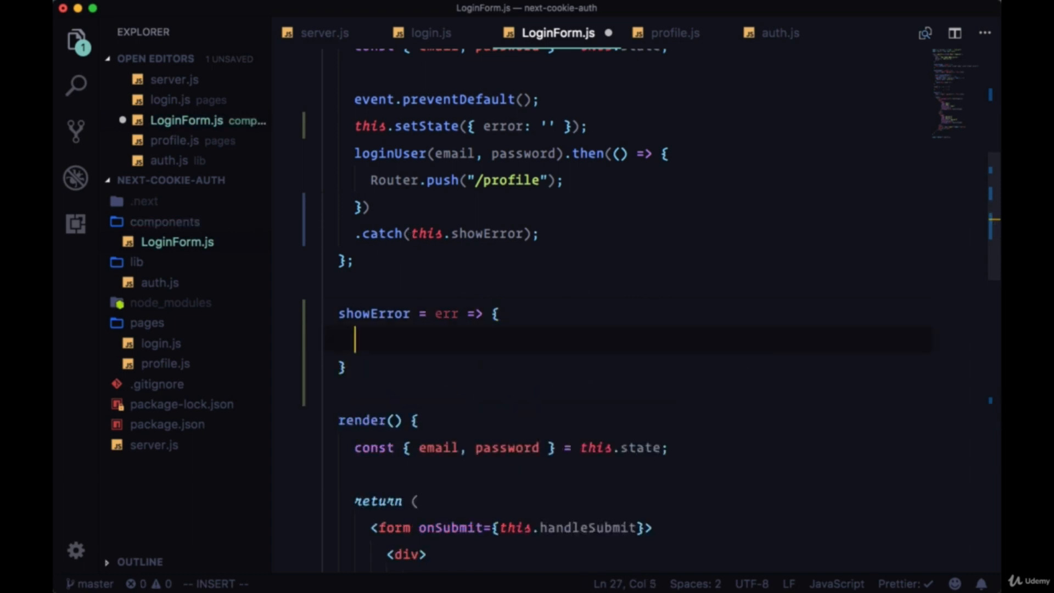
pyautogui.write('console.error(err);')
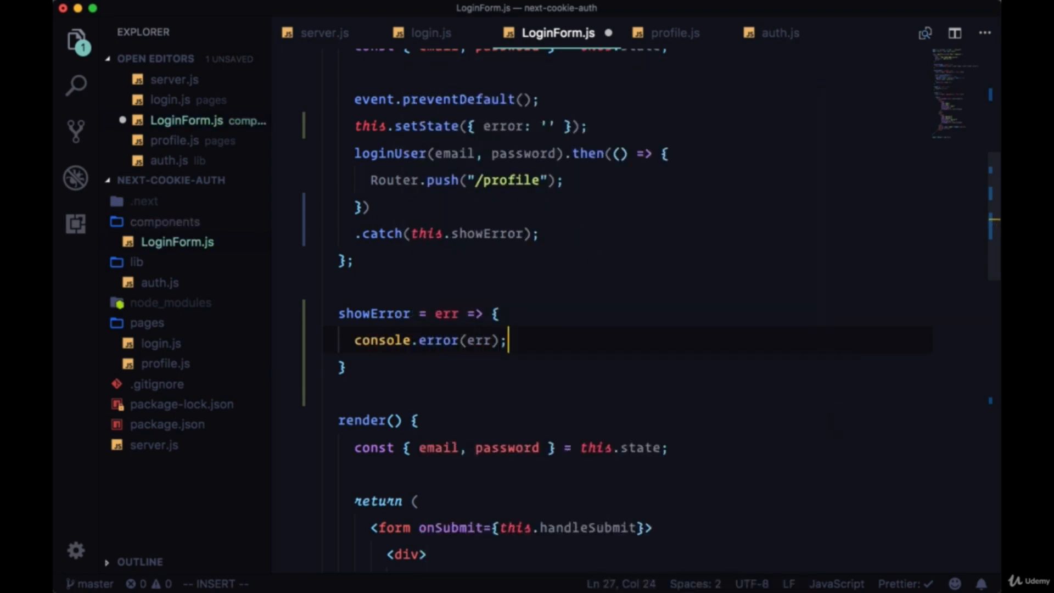
# - Derive error from err.response data or err.message and store it with this.setState({ error })
pyautogui.scroll(3)
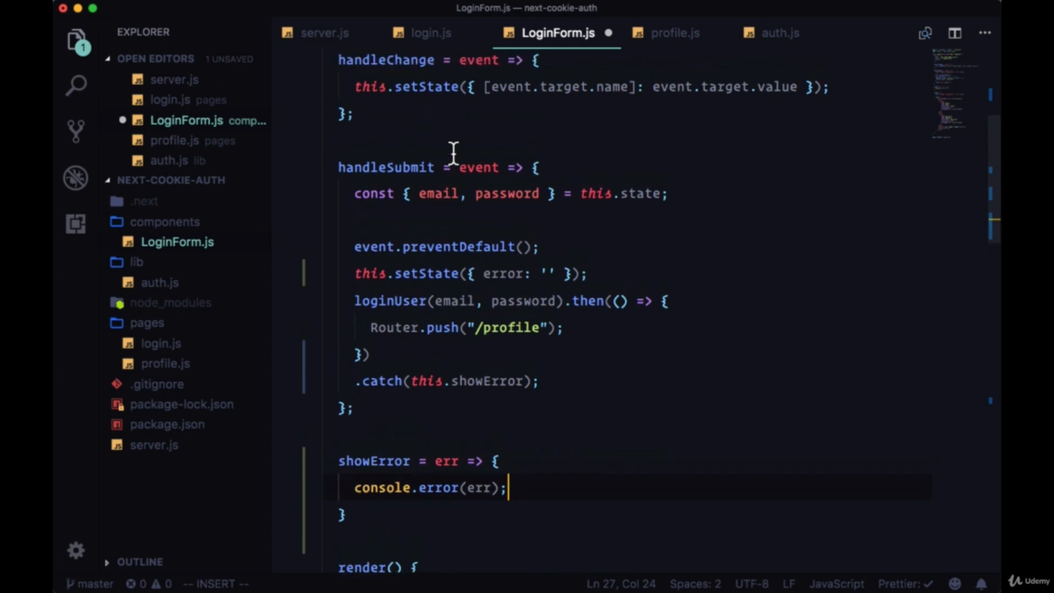
pyautogui.scroll(-3)
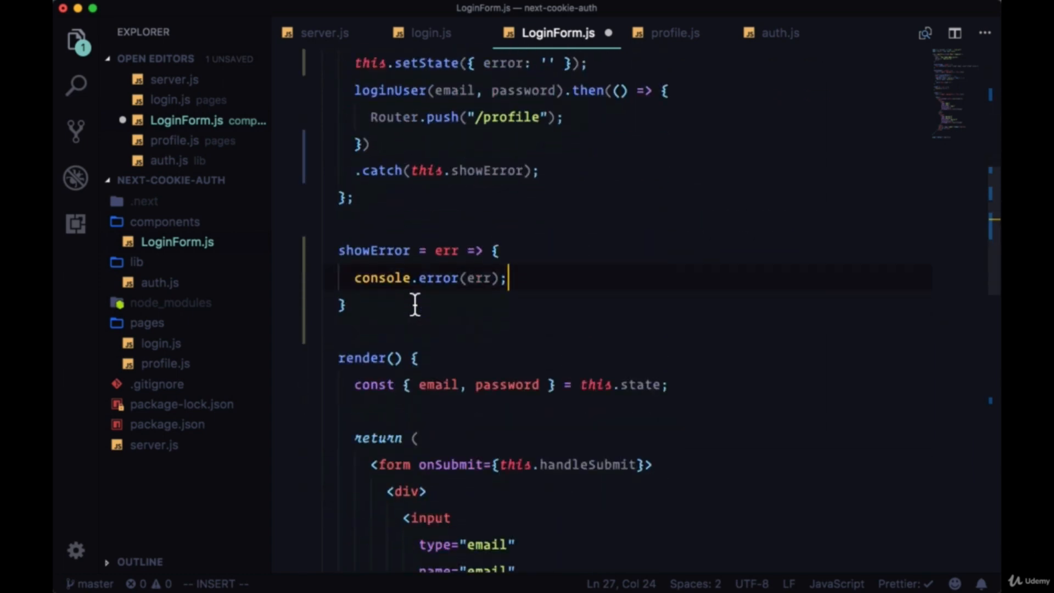
pyautogui.press('enter')
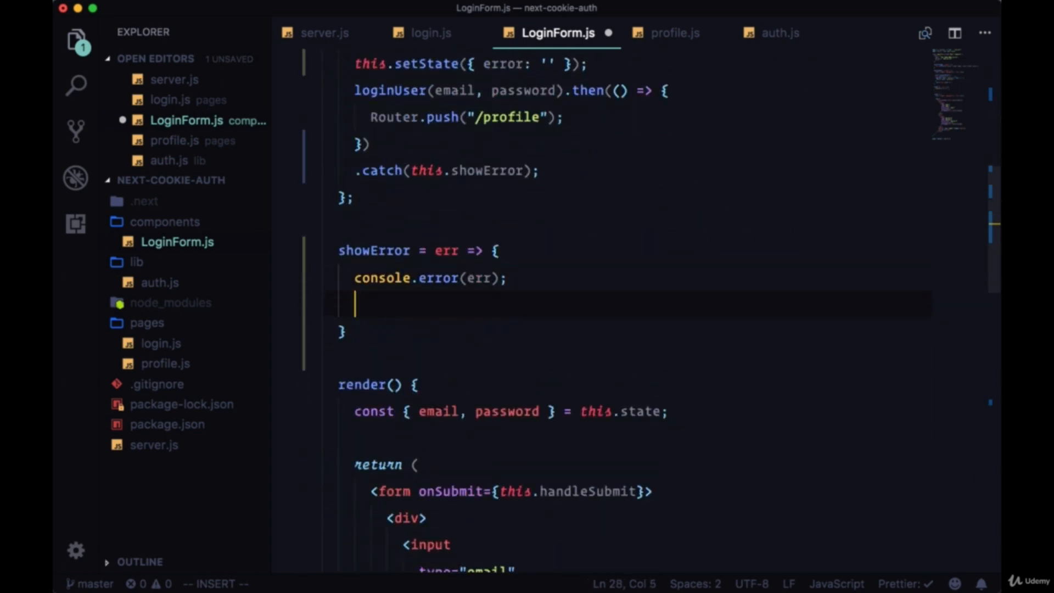
pyautogui.write('err')
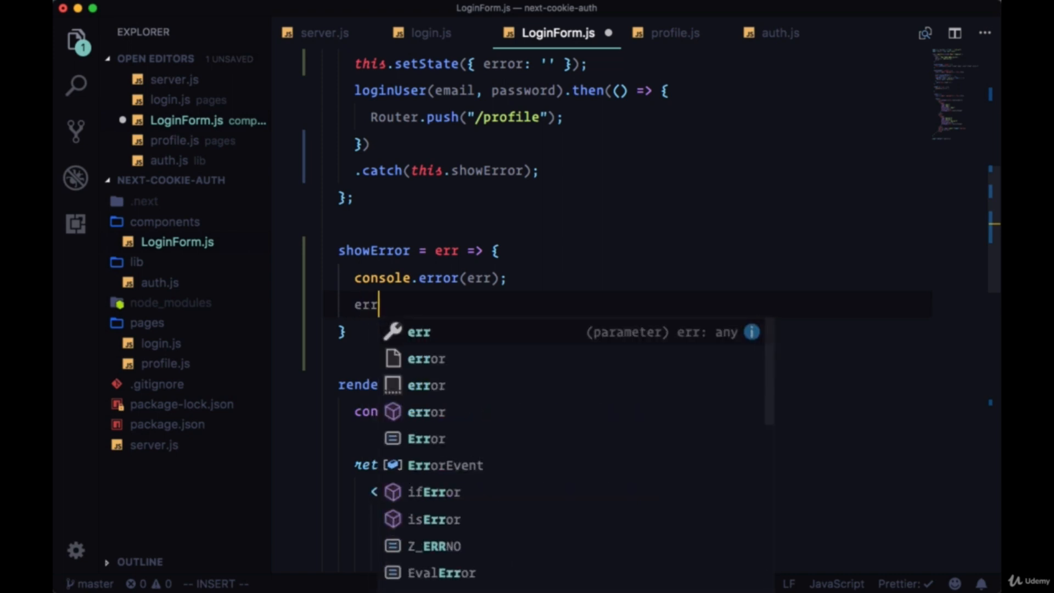
pyautogui.write('.response &err.response.data')
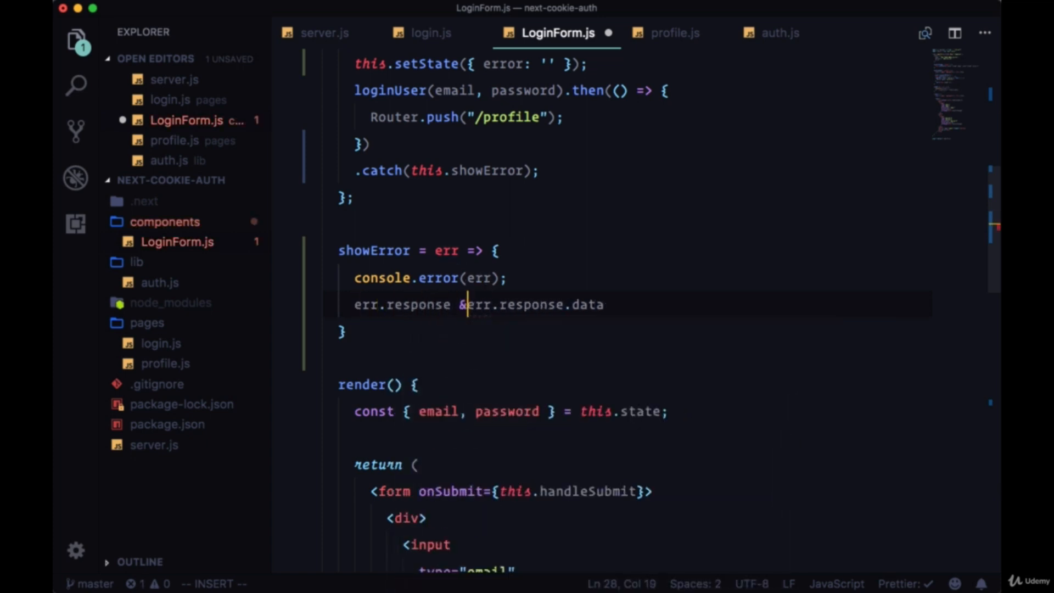
pyautogui.write('&')
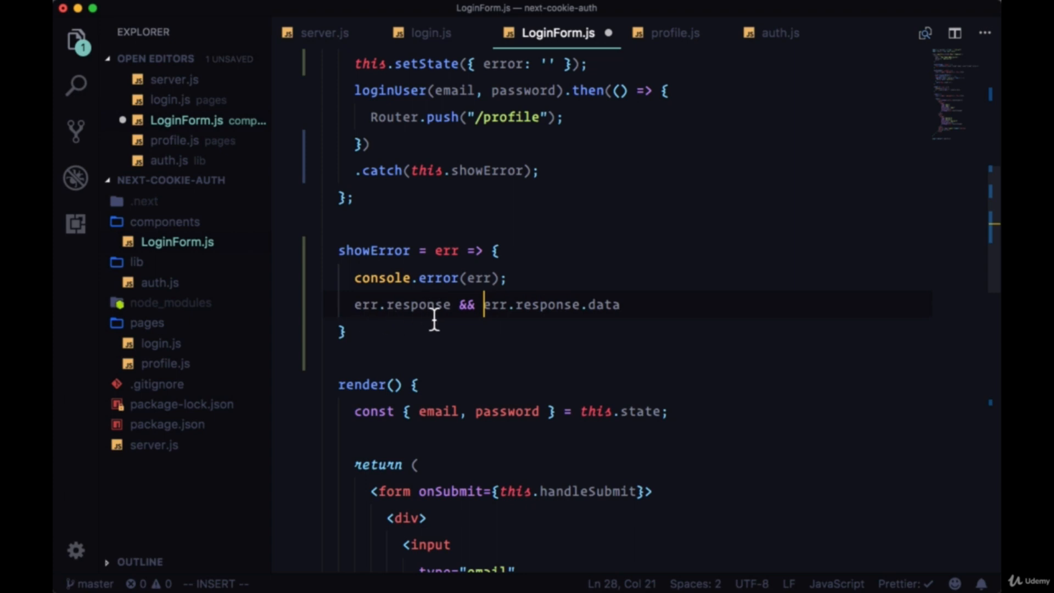
pyautogui.moveTo(543, 318)
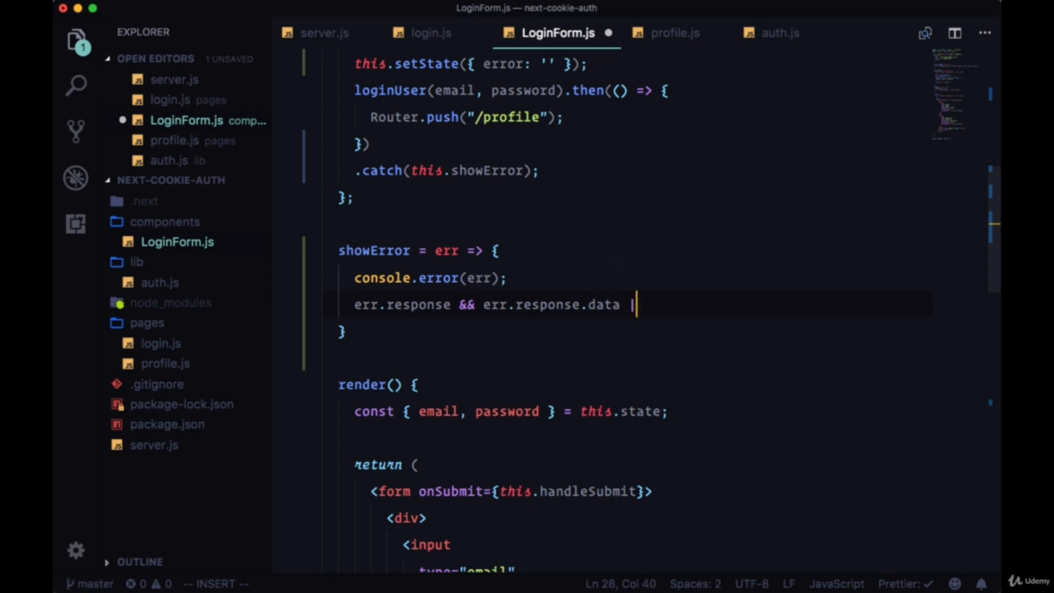
pyautogui.write('|| err.mes')
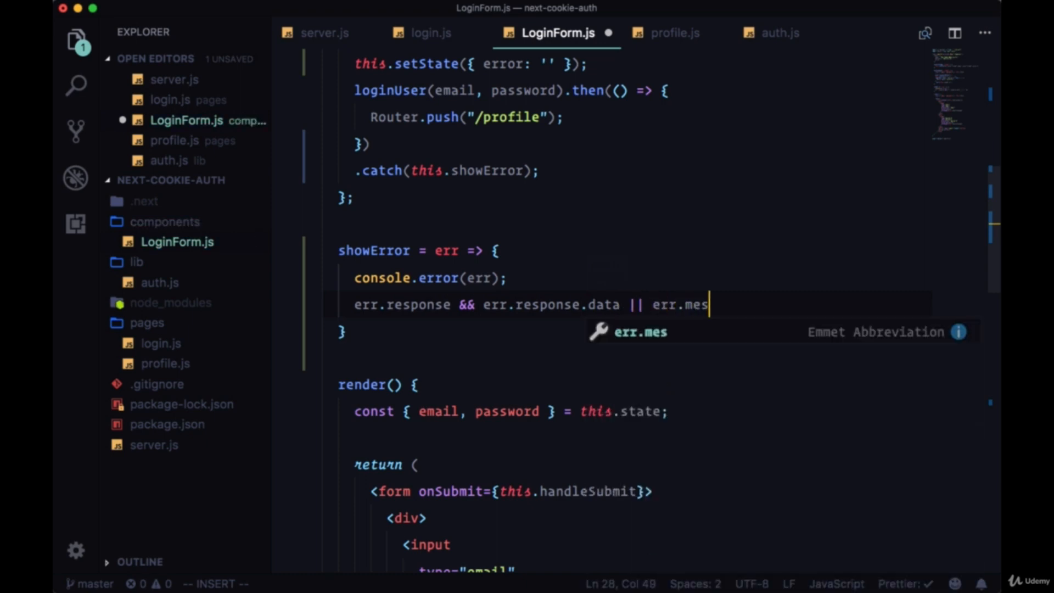
pyautogui.write('sage')
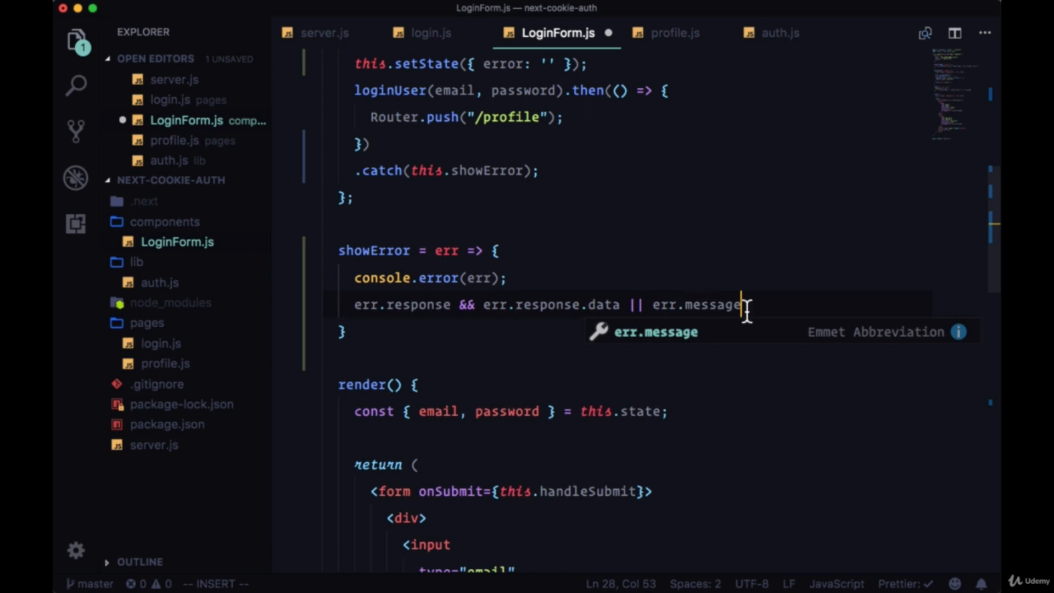
pyautogui.write(';')
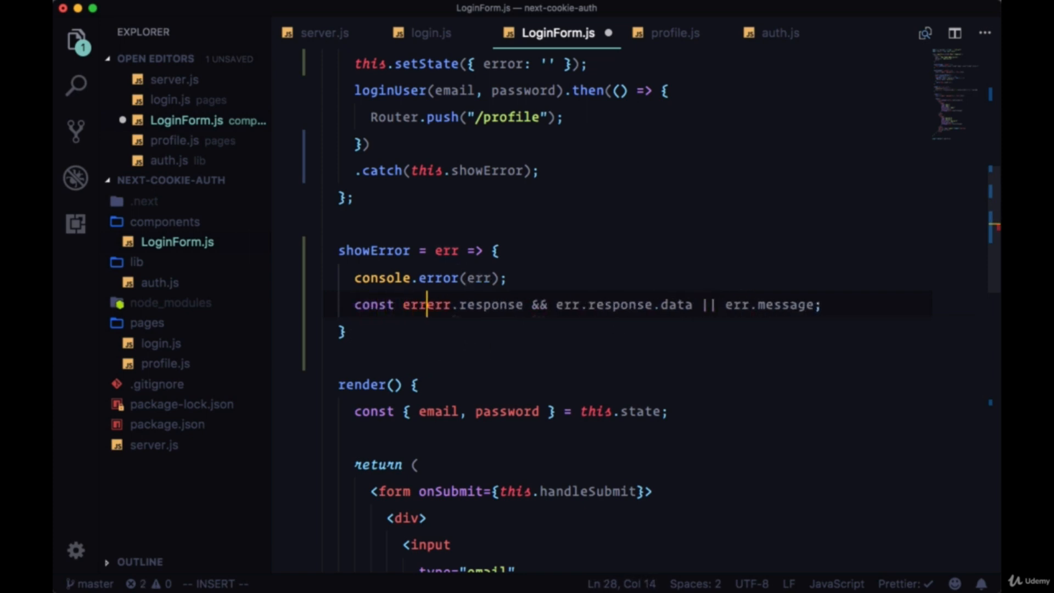
pyautogui.write('t')
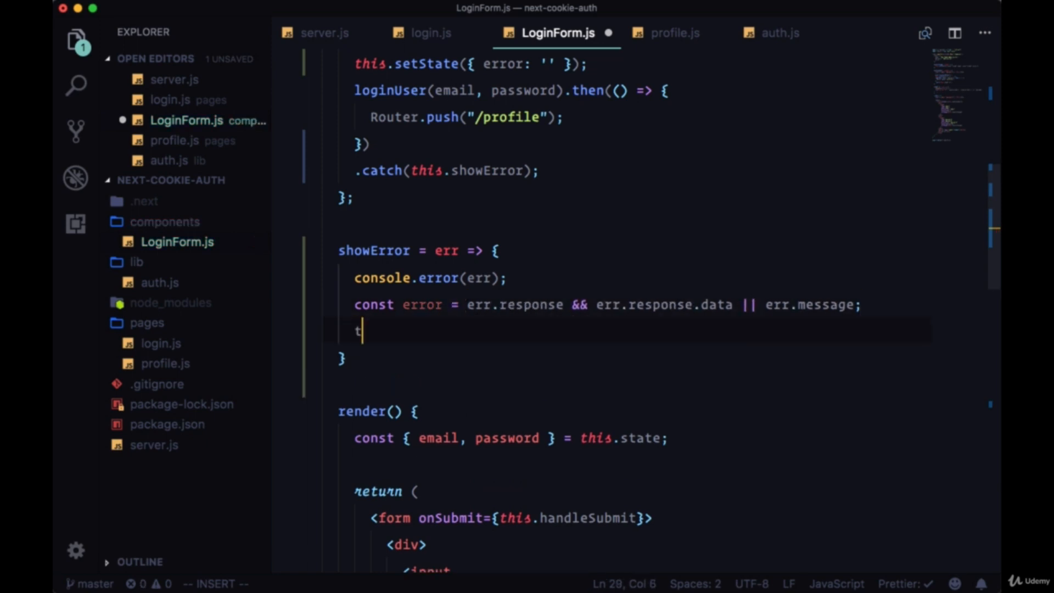
pyautogui.write('his.setState({ error });')
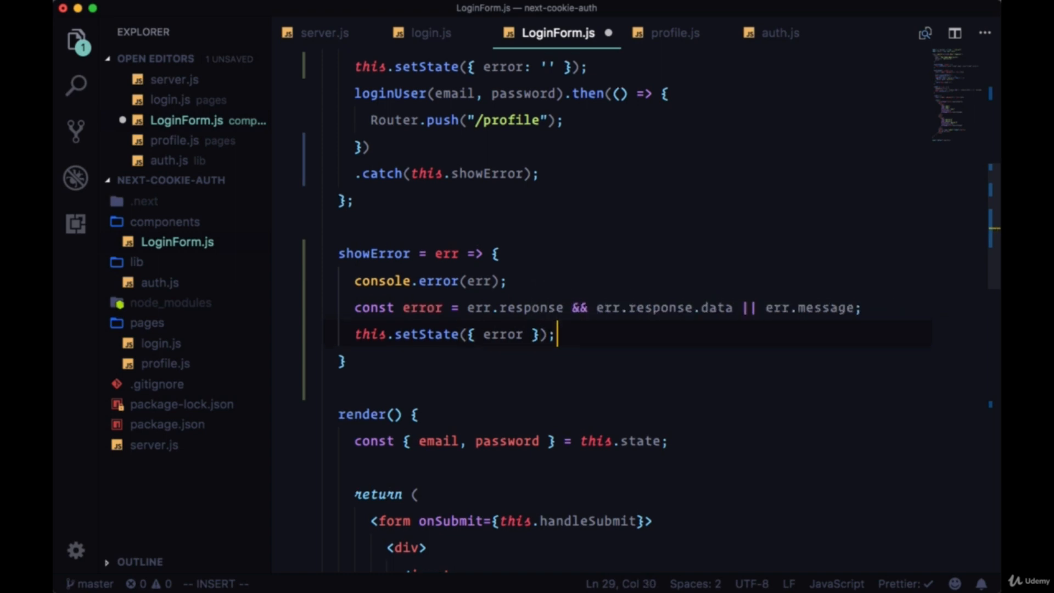
# - Destructure error in render and show {error && <div>{error}</div>} below the submit button
pyautogui.scroll(-3)
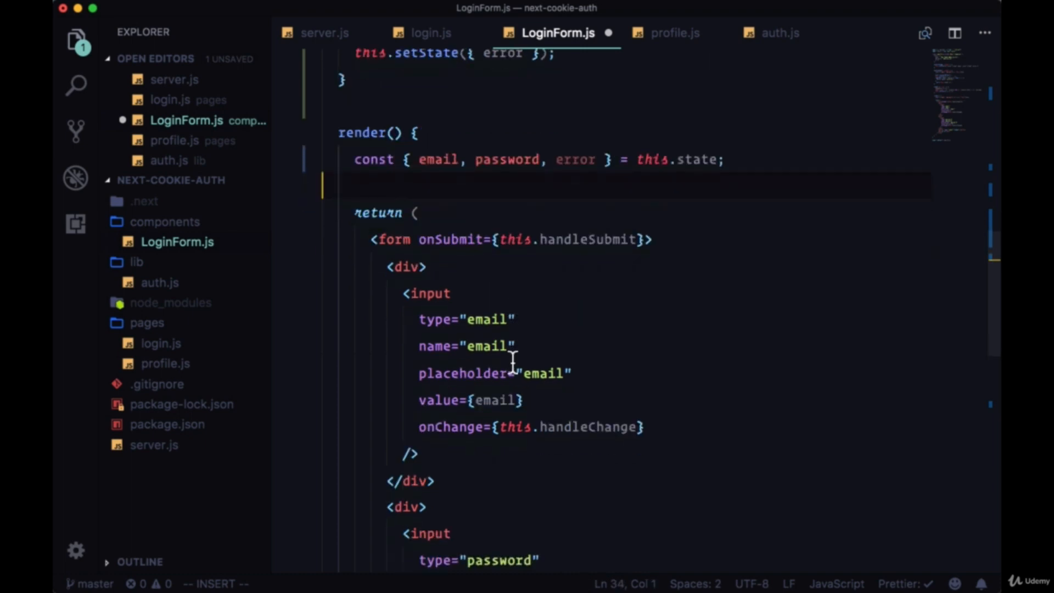
pyautogui.scroll(-3)
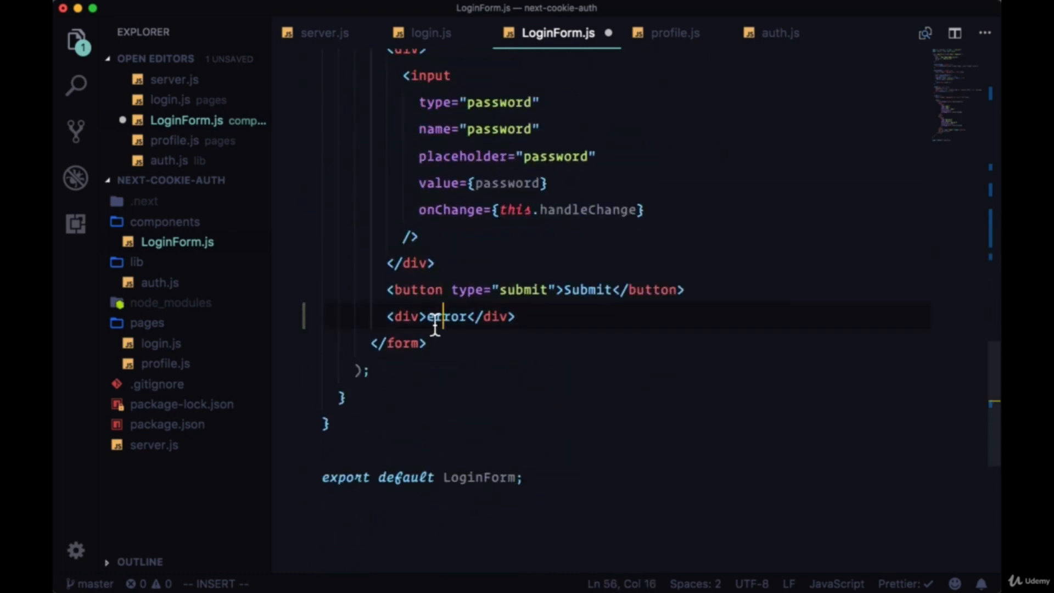
pyautogui.press('Backspace')
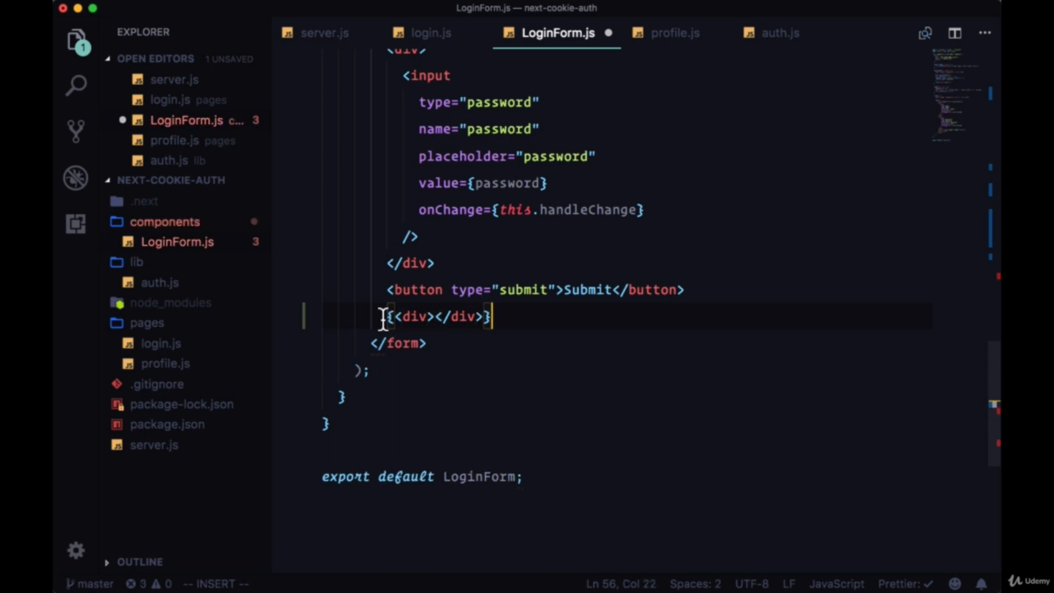
pyautogui.write('error &&')
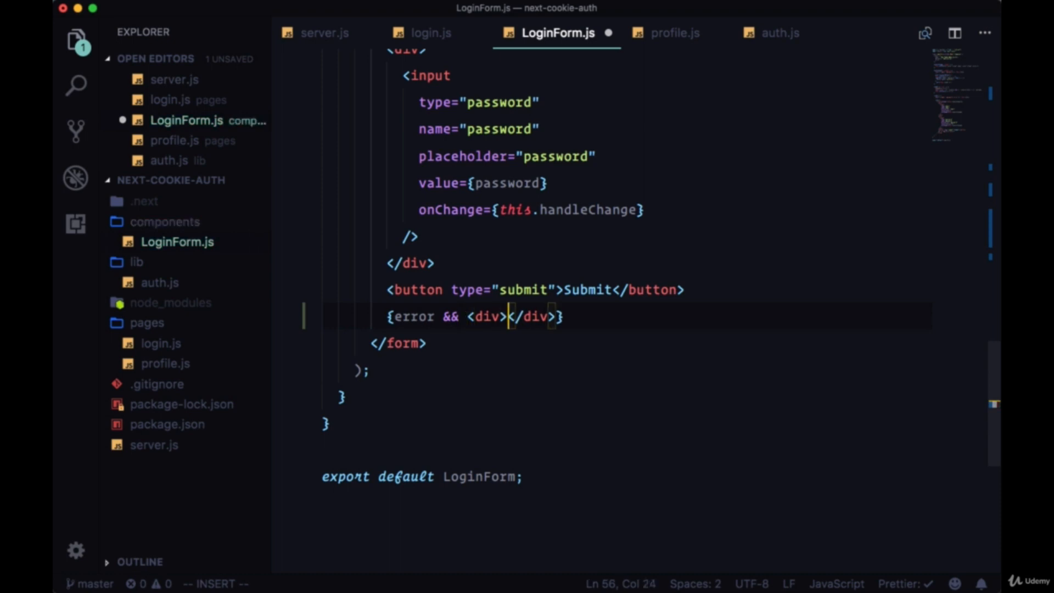
pyautogui.write('error}')
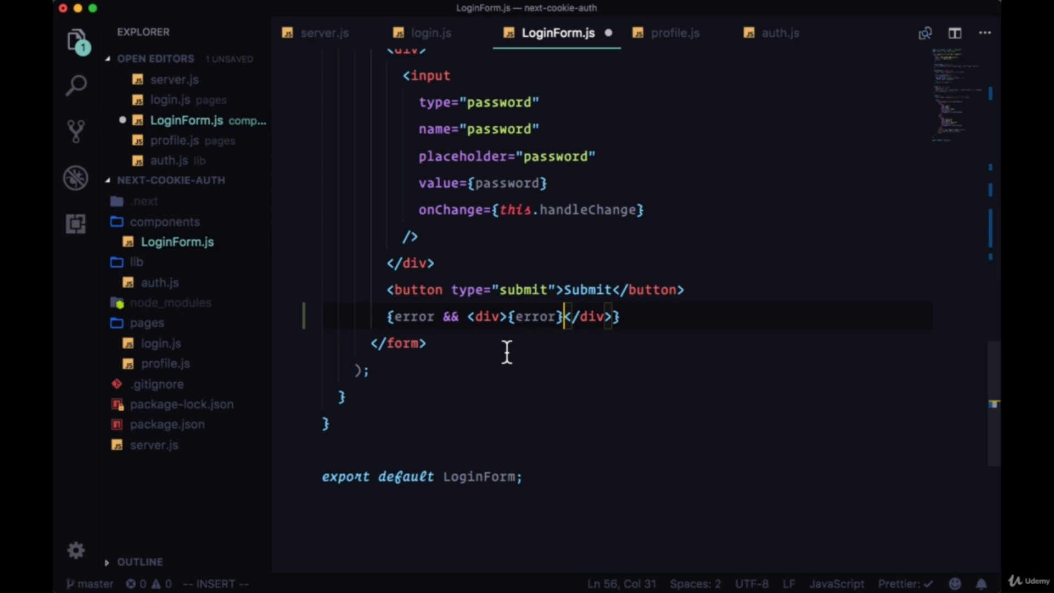
pyautogui.click(427, 342)
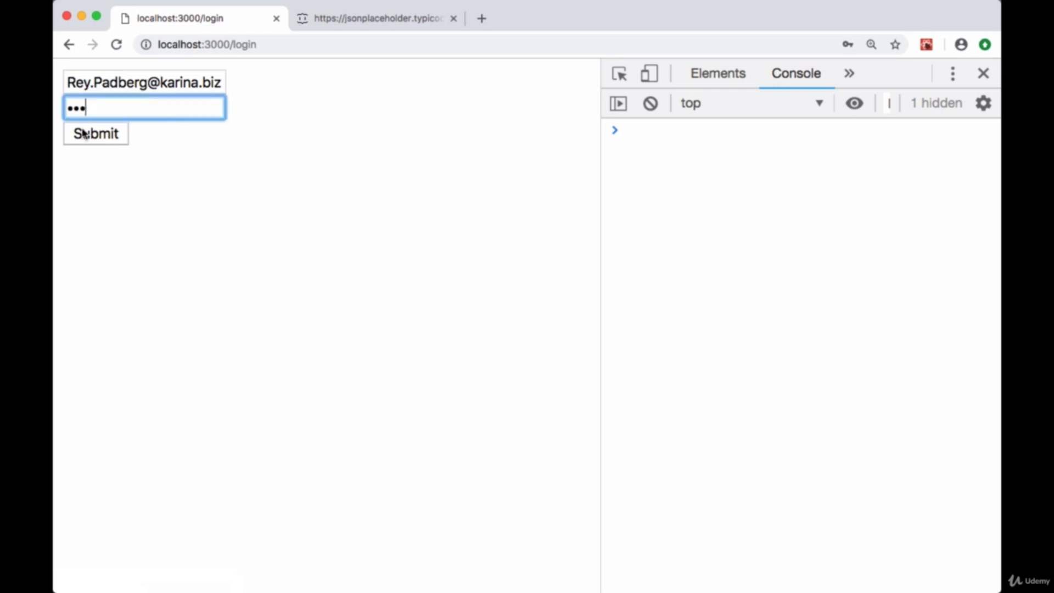
# - Submit a wrong password so 'Invalid email or password' appears under the button
pyautogui.click(94, 133)
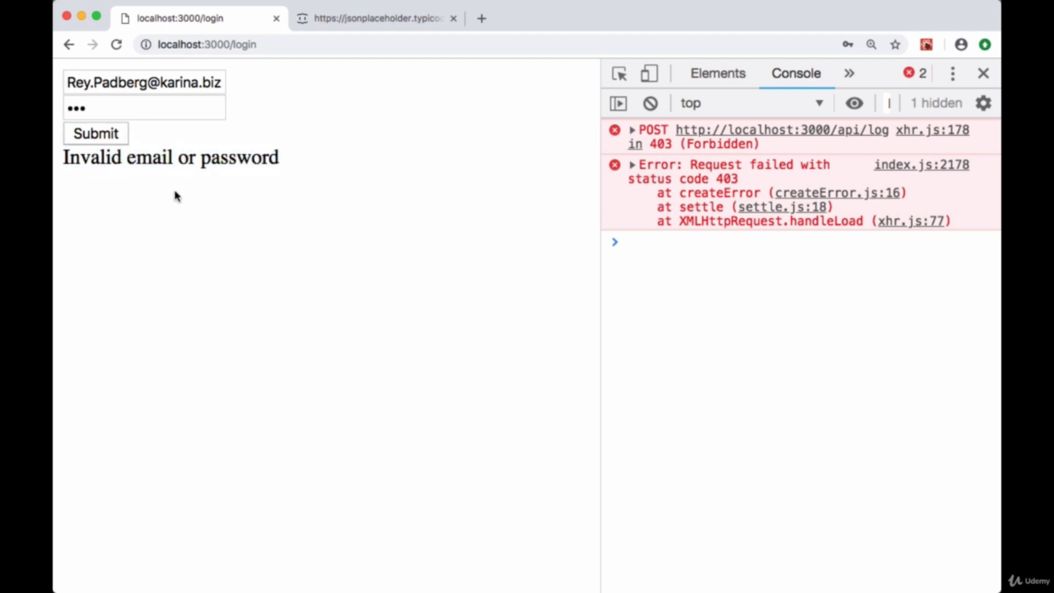
pyautogui.moveTo(636, 195)
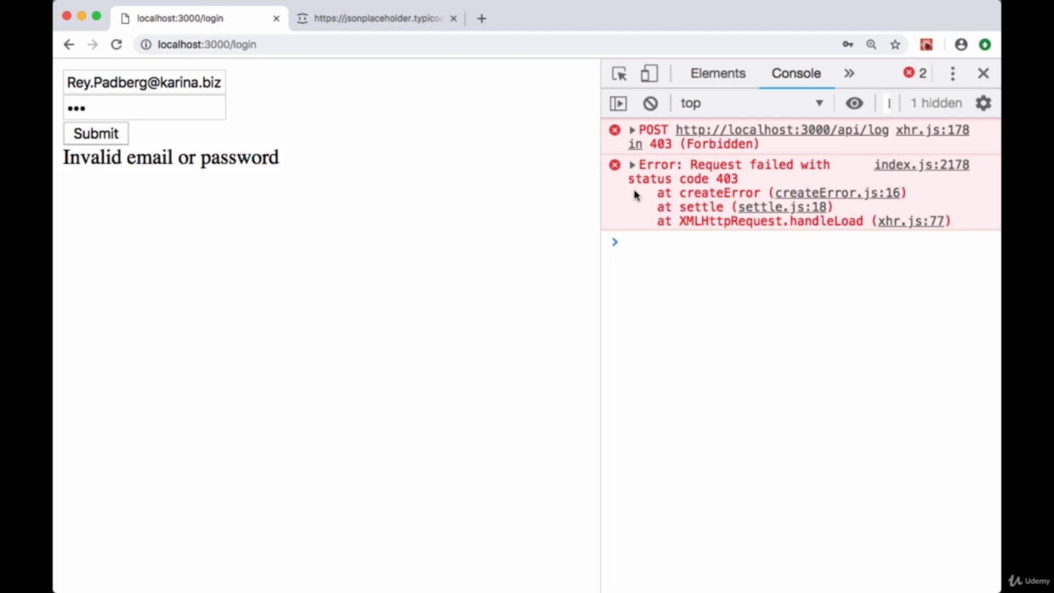
pyautogui.moveTo(699, 260)
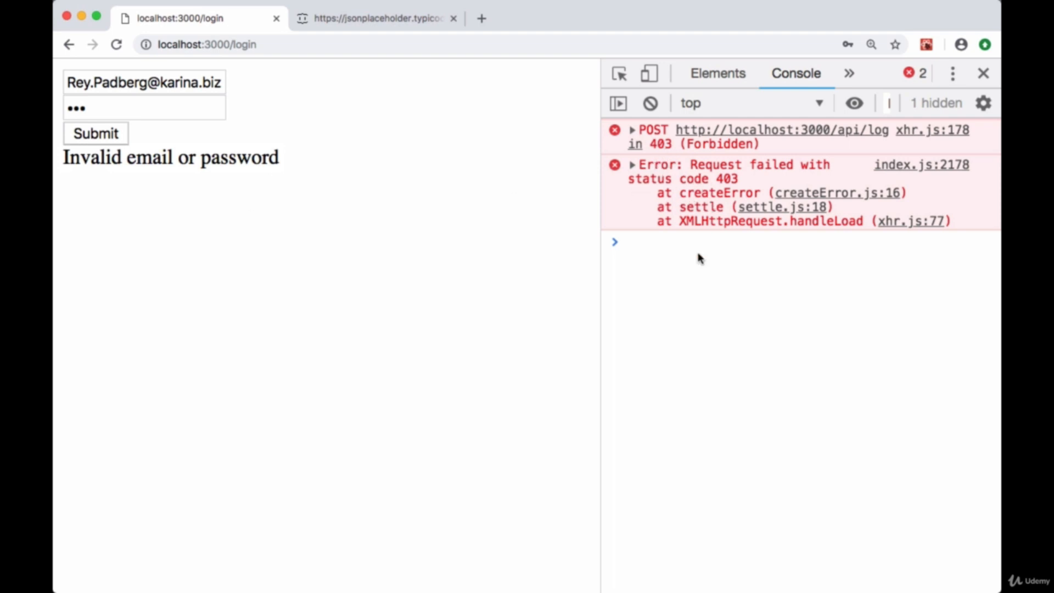
pyautogui.moveTo(431, 236)
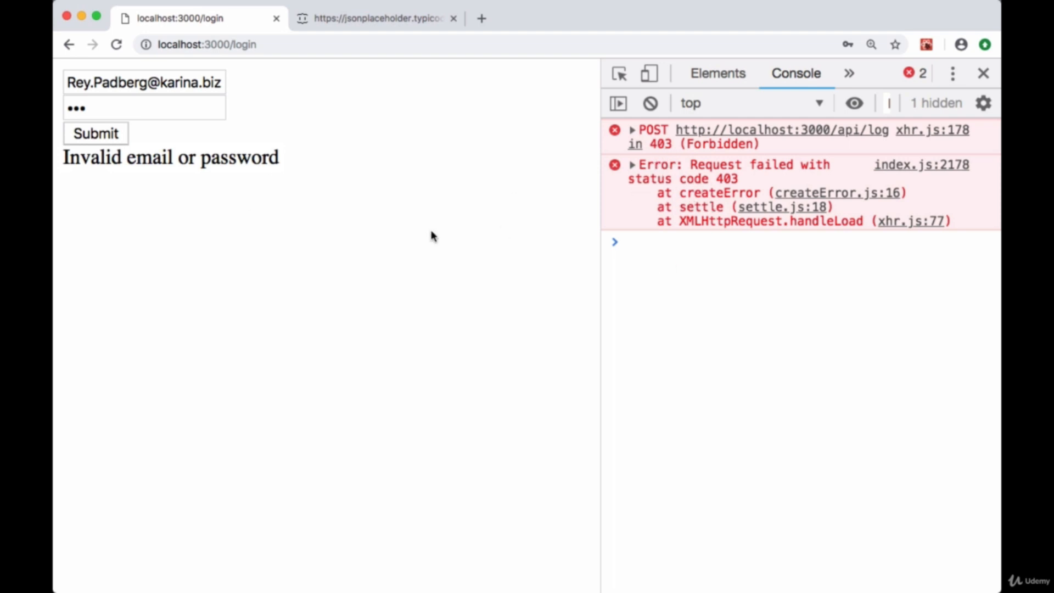
pyautogui.moveTo(323, 214)
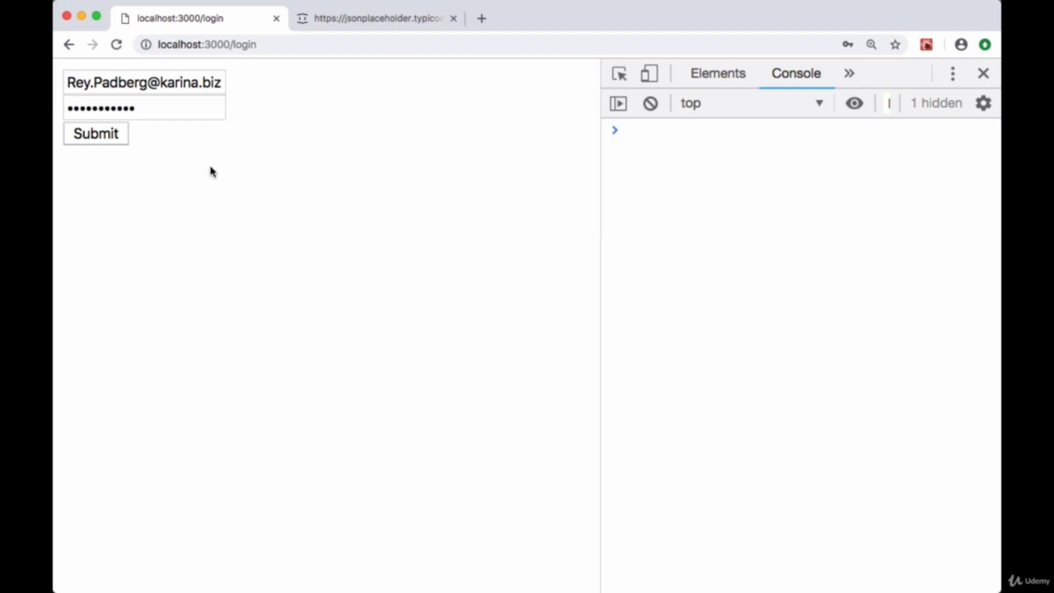
pyautogui.click(143, 82)
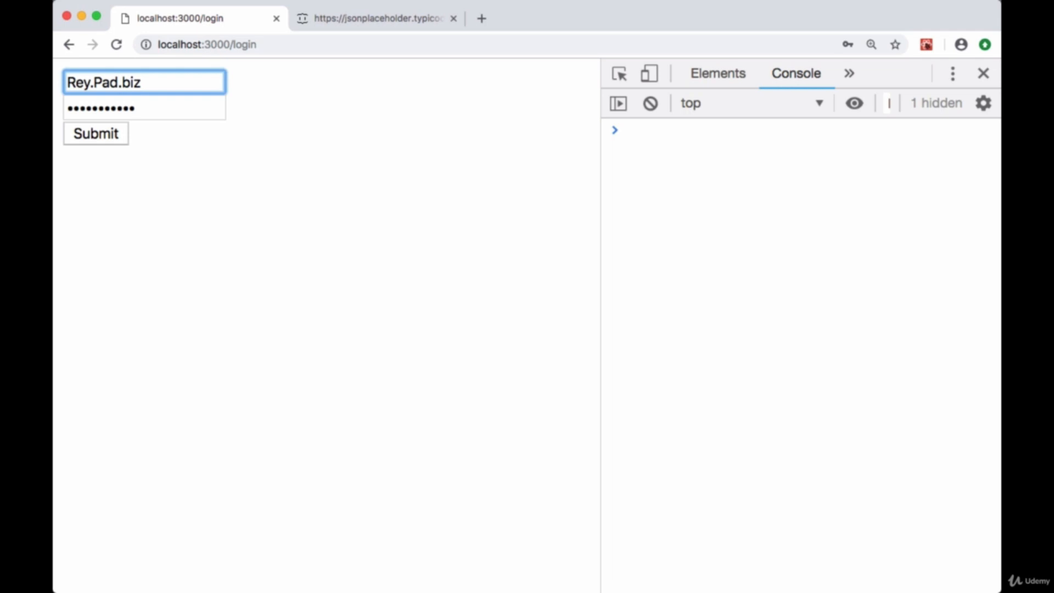
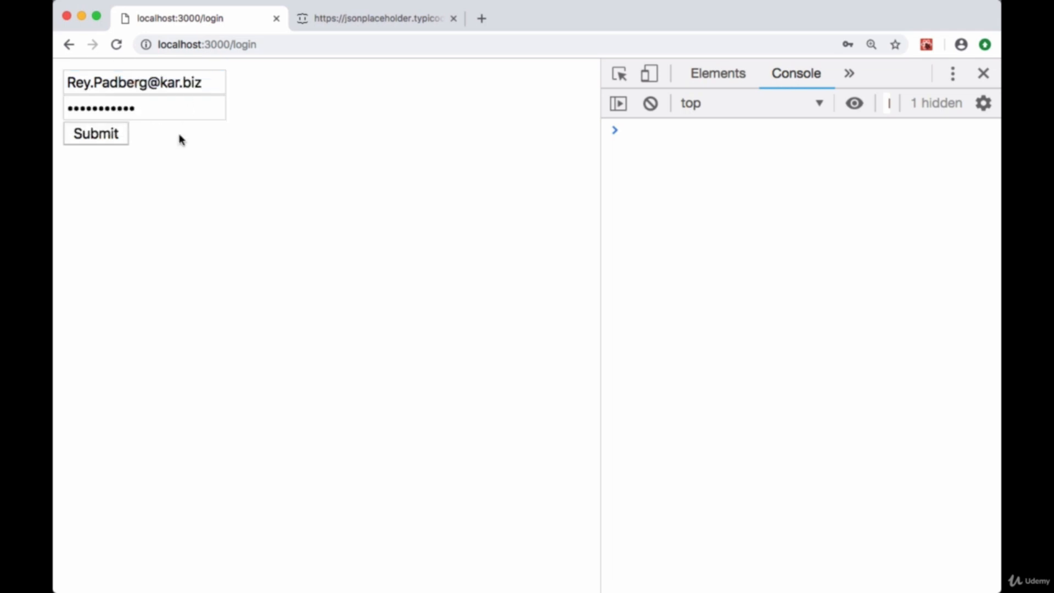
pyautogui.moveTo(107, 140)
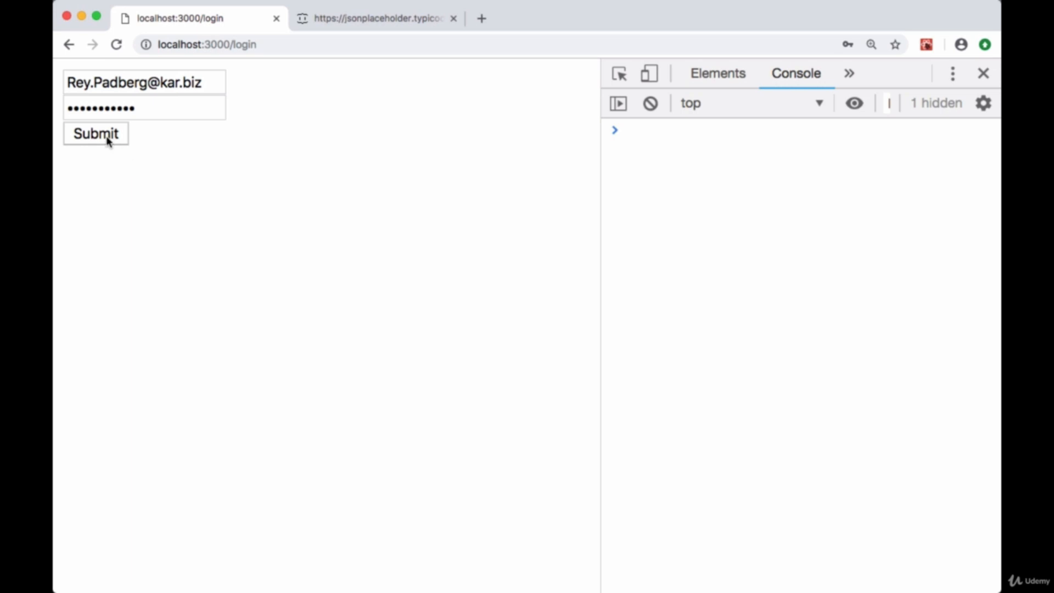
pyautogui.click(96, 133)
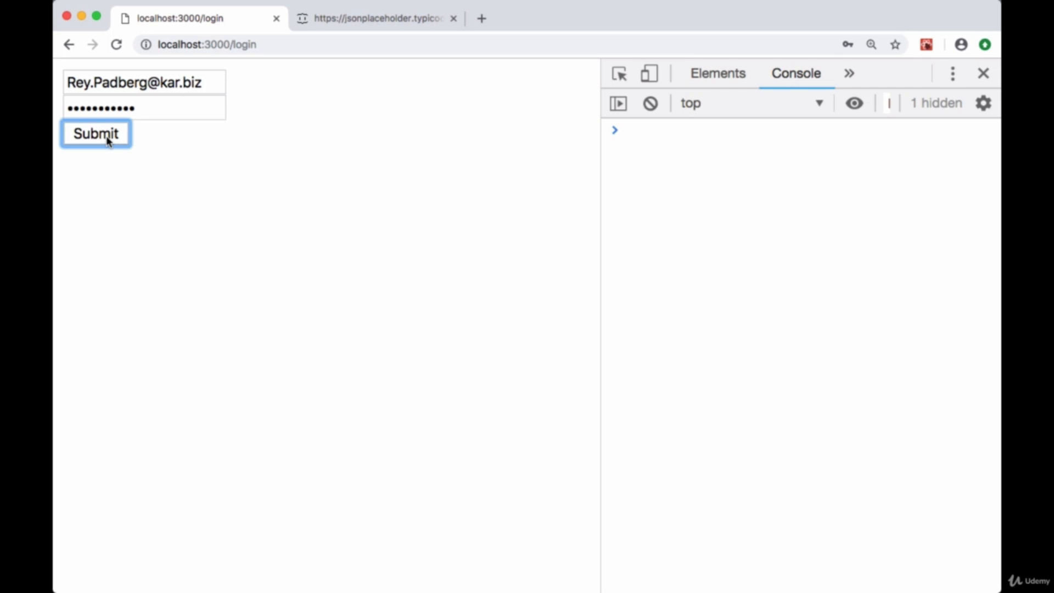
pyautogui.click(94, 133)
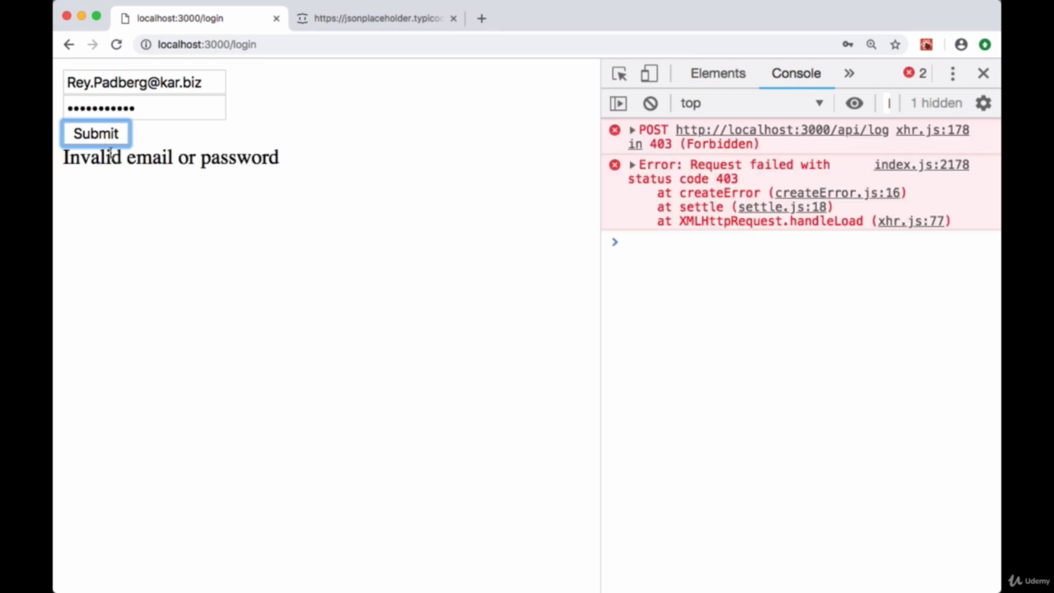
pyautogui.click(95, 133)
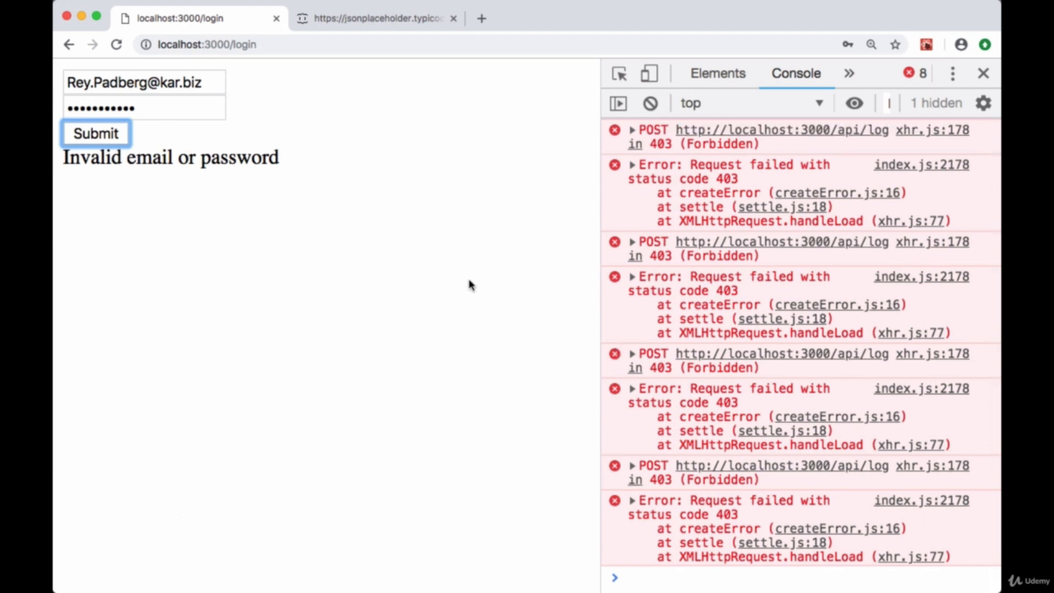
pyautogui.moveTo(343, 216)
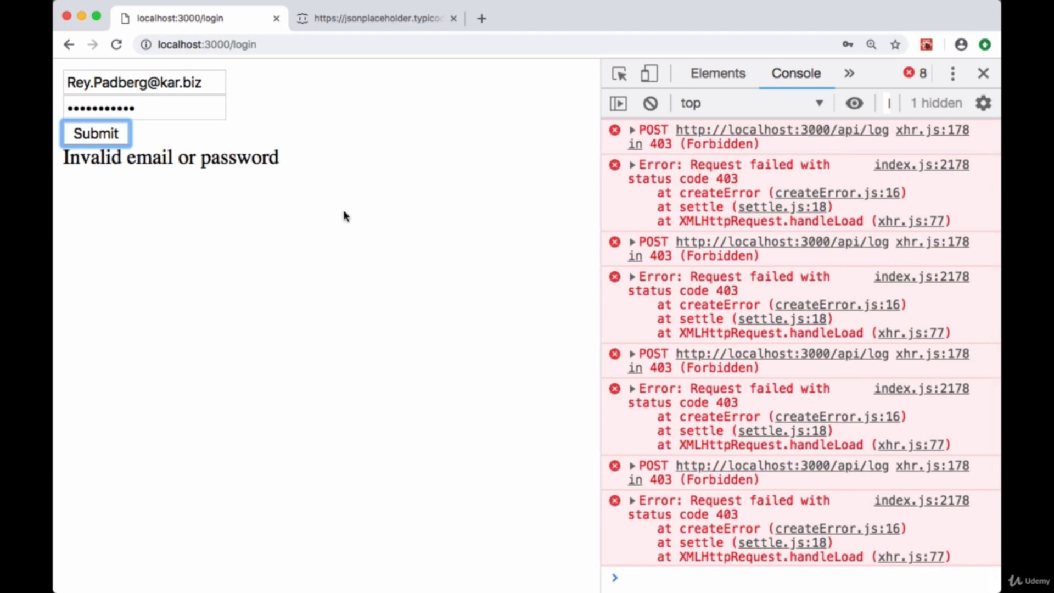
pyautogui.moveTo(199, 177)
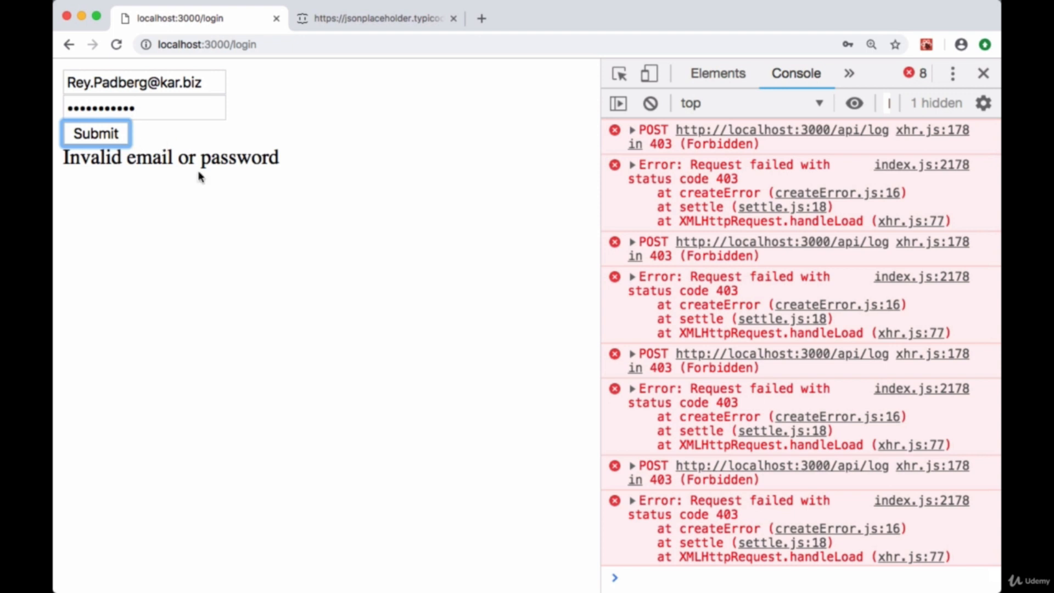
pyautogui.moveTo(143, 91)
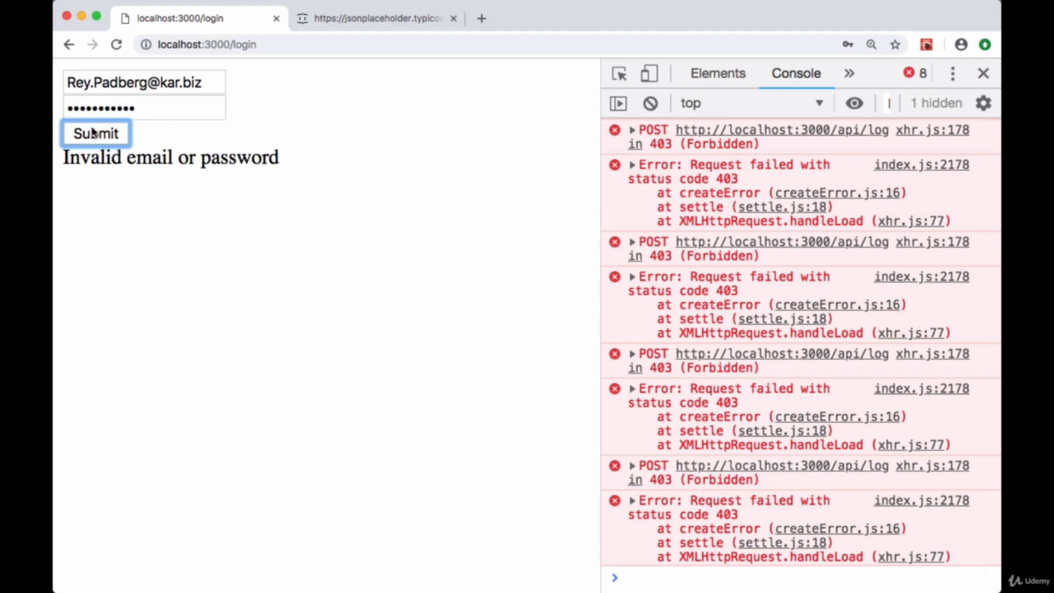
pyautogui.moveTo(177, 261)
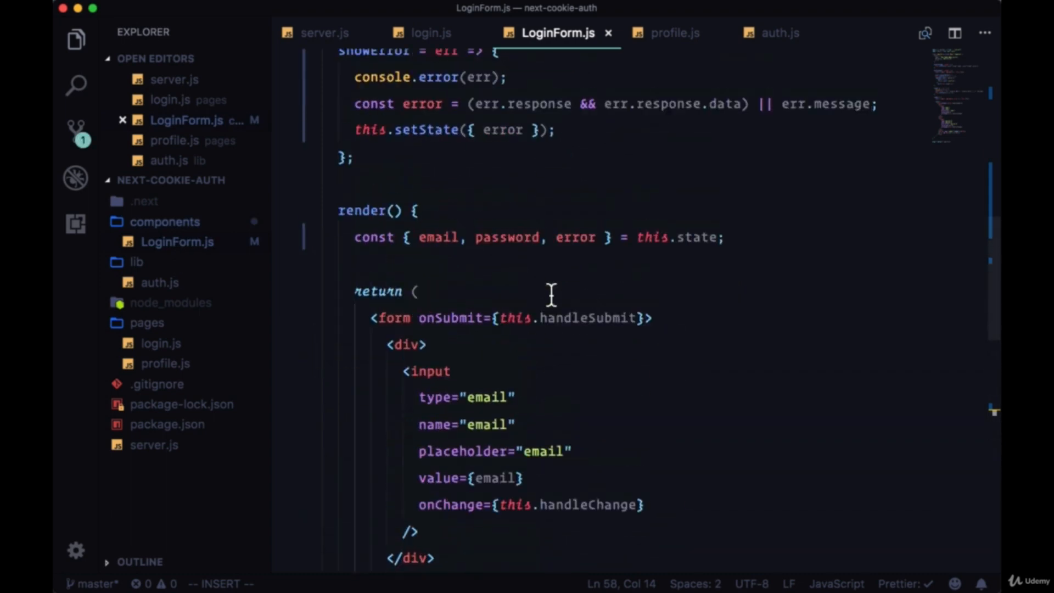
# - Set isLoading: true in handleSubmit's setState and add isLoading: false to the initial state
pyautogui.scroll(3)
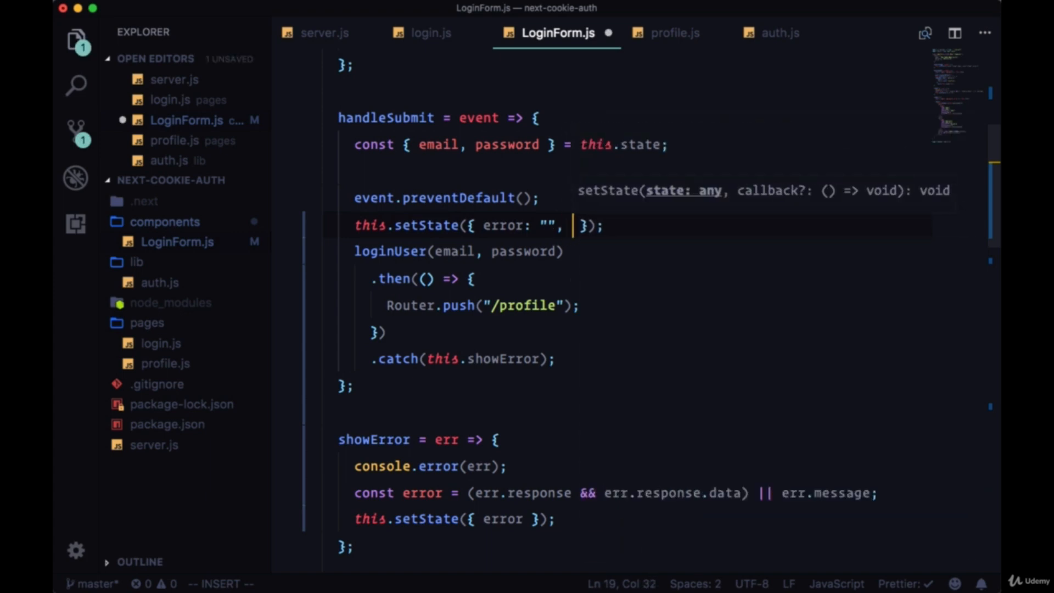
pyautogui.write('i')
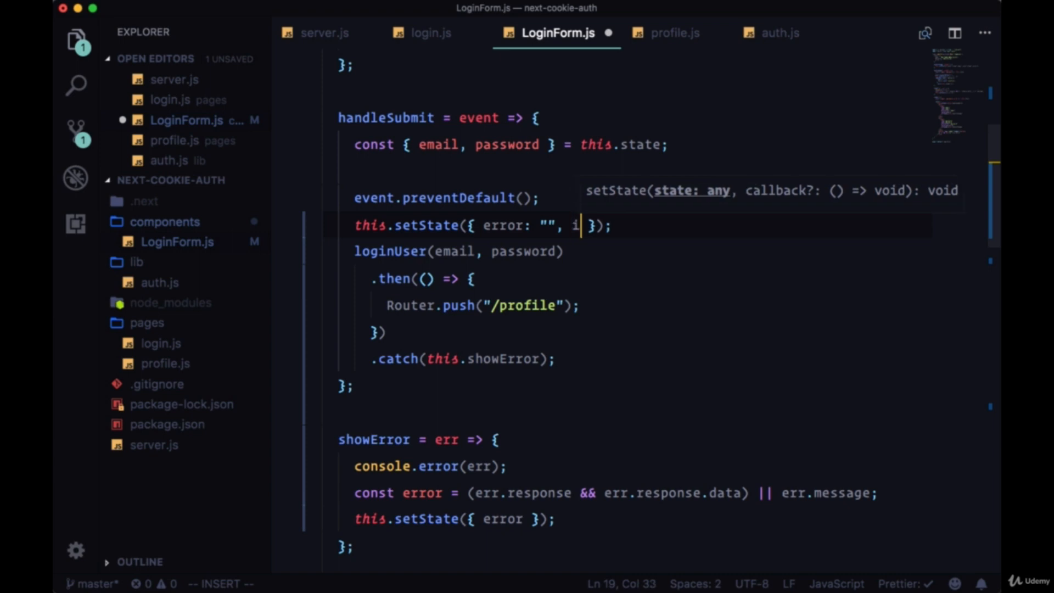
pyautogui.write('sLoading: true')
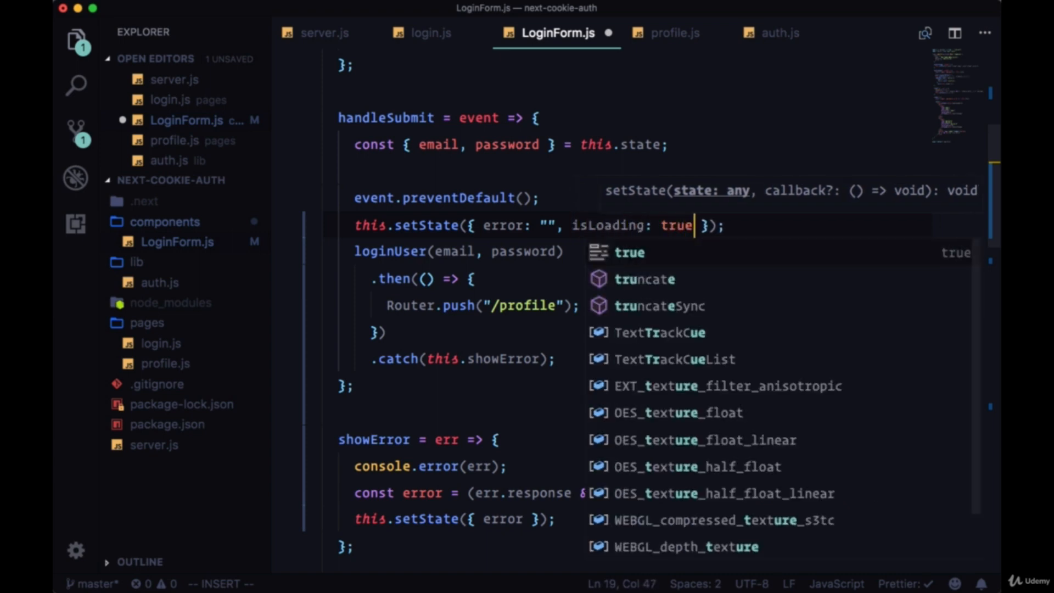
pyautogui.scroll(3)
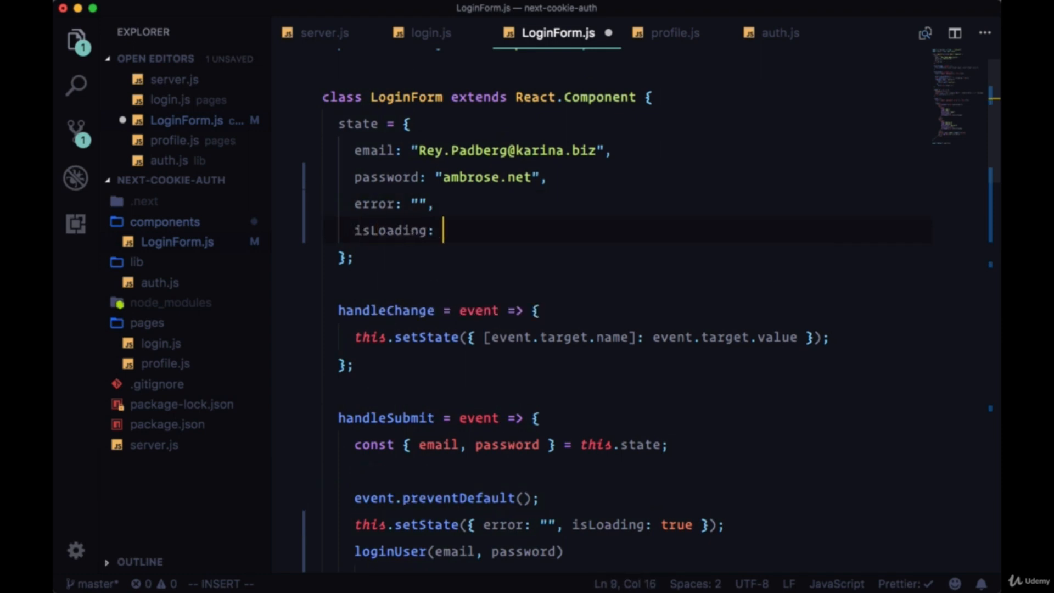
pyautogui.write('false')
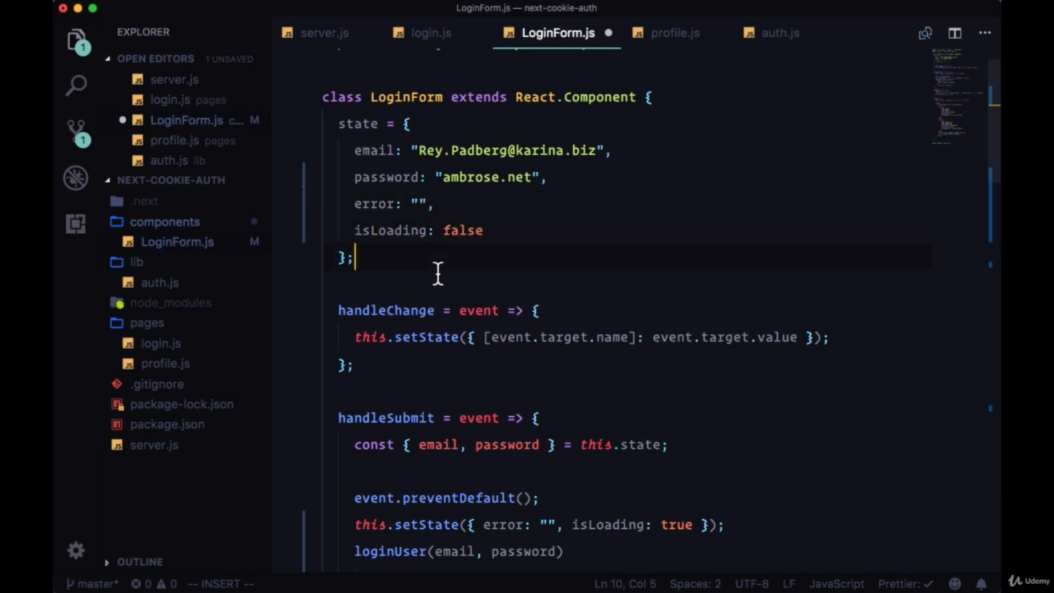
# - Reset isLoading to false in showError's setState when a login error occurs
pyautogui.scroll(-3)
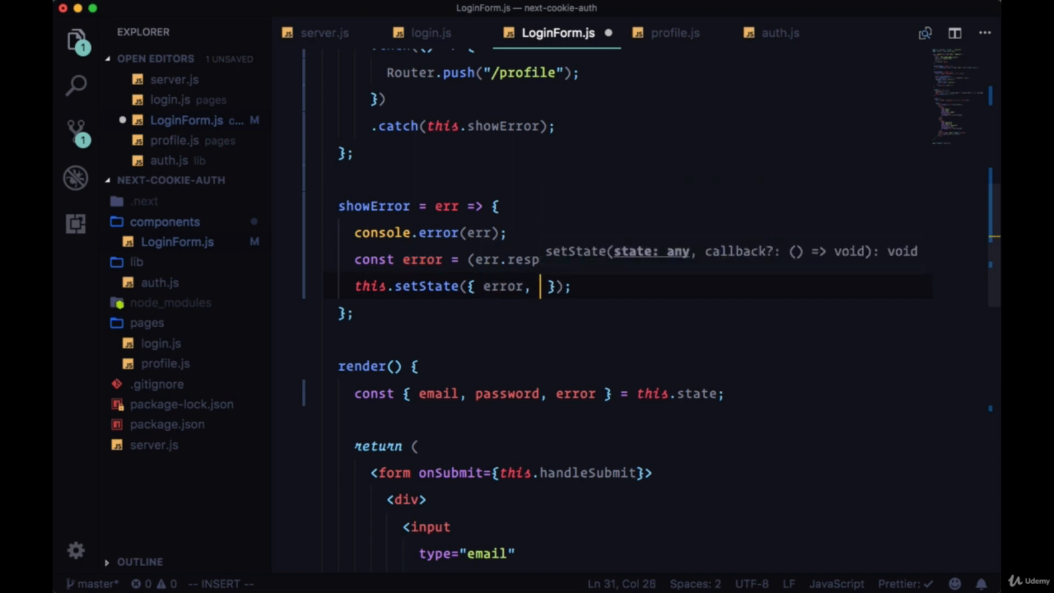
pyautogui.write('isLoading: false')
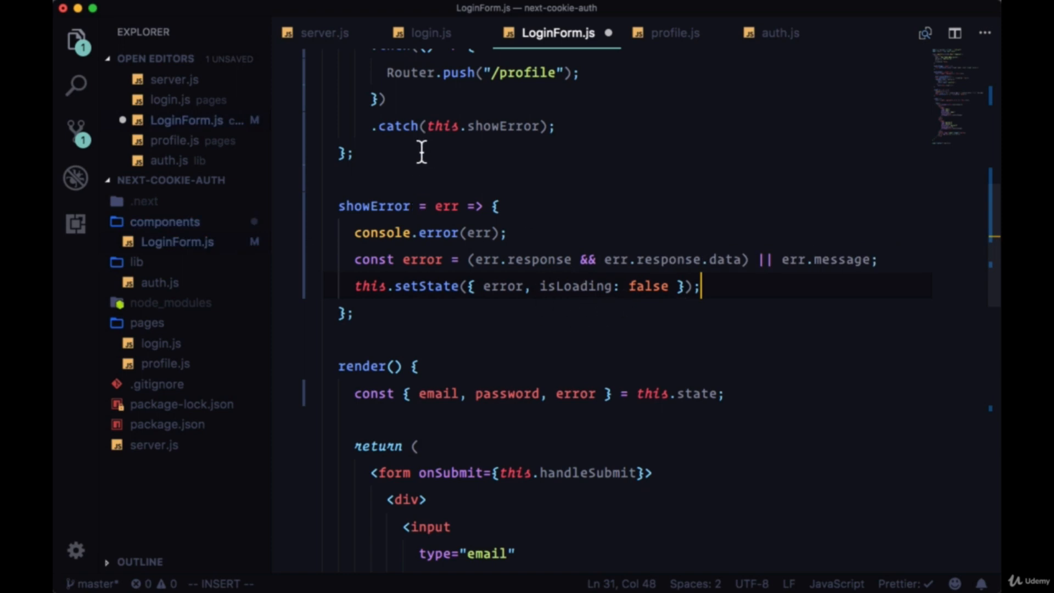
pyautogui.scroll(3)
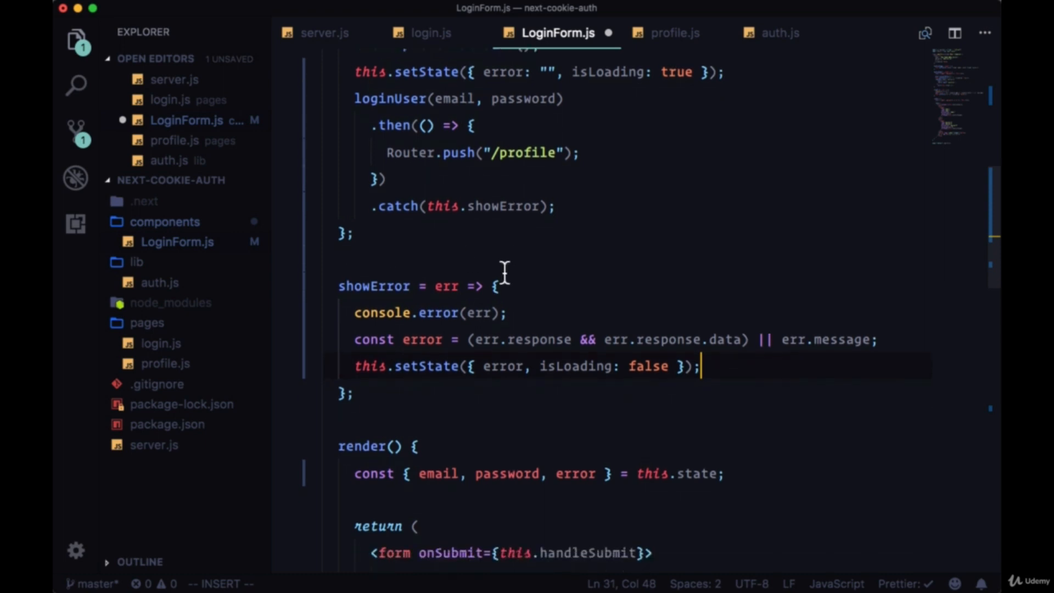
pyautogui.scroll(-3)
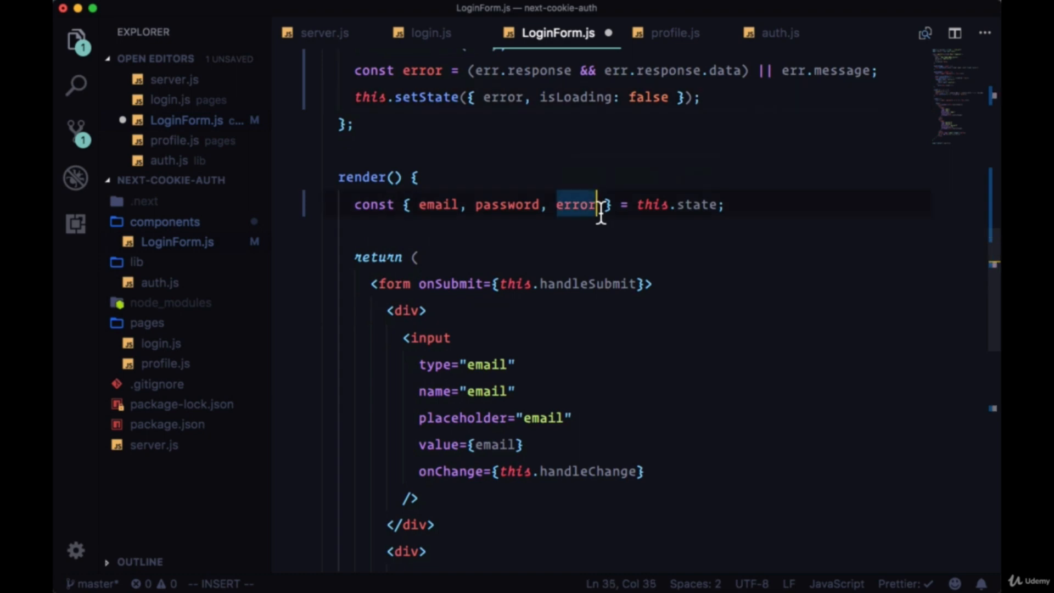
# - Destructure isLoading in render and add disabled={isLoading} to the submit button
pyautogui.write(', isLoading')
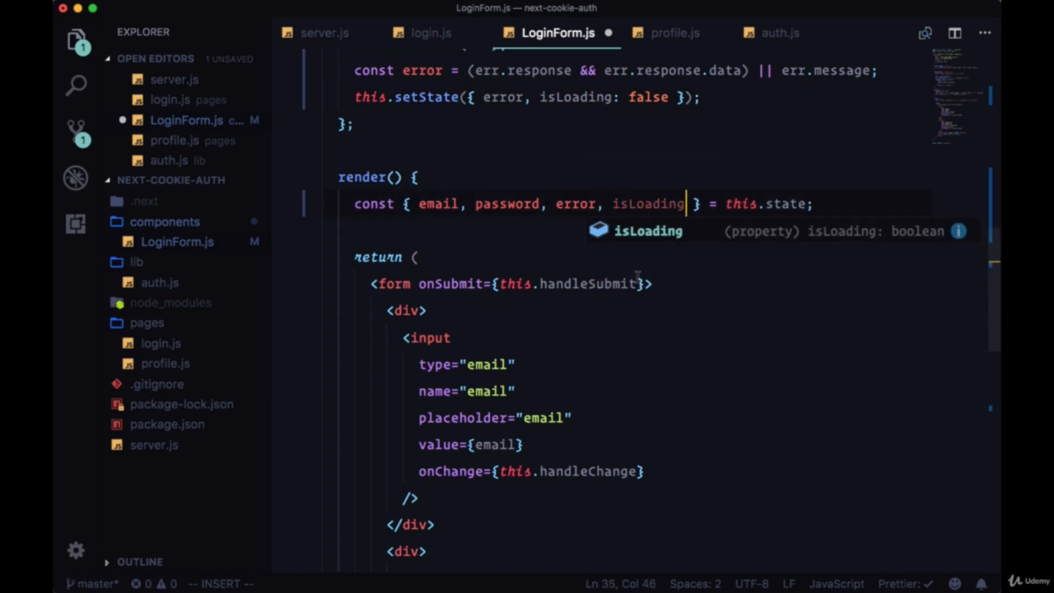
pyautogui.scroll(-3)
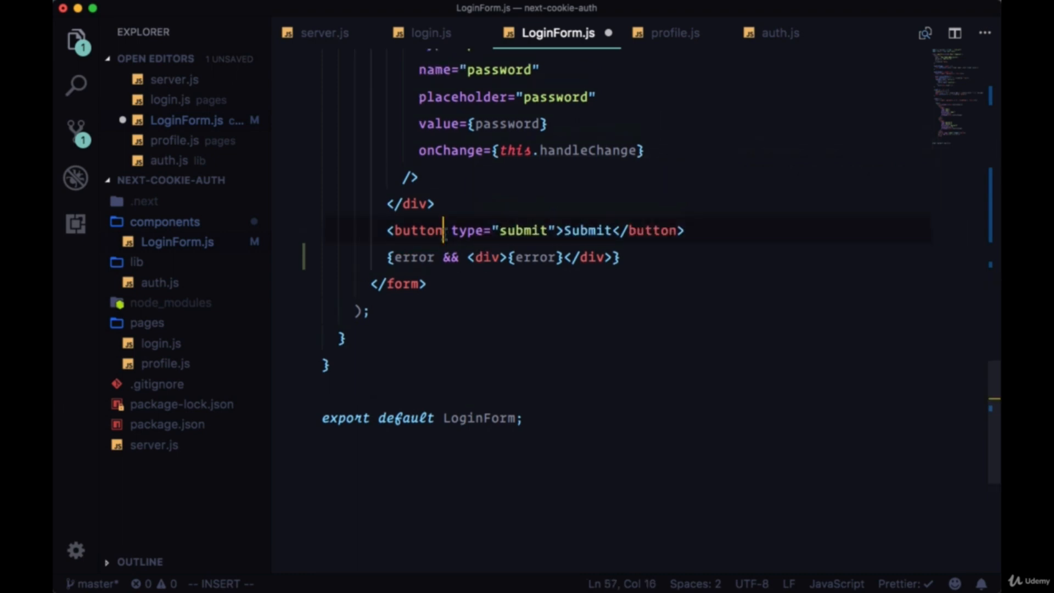
pyautogui.write('disabled')
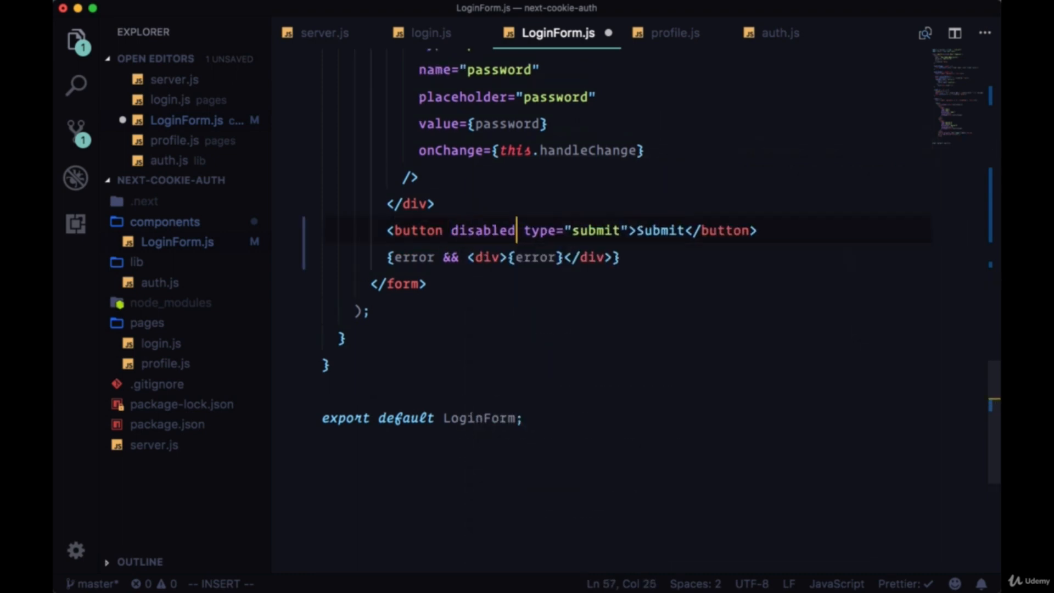
pyautogui.write('={}')
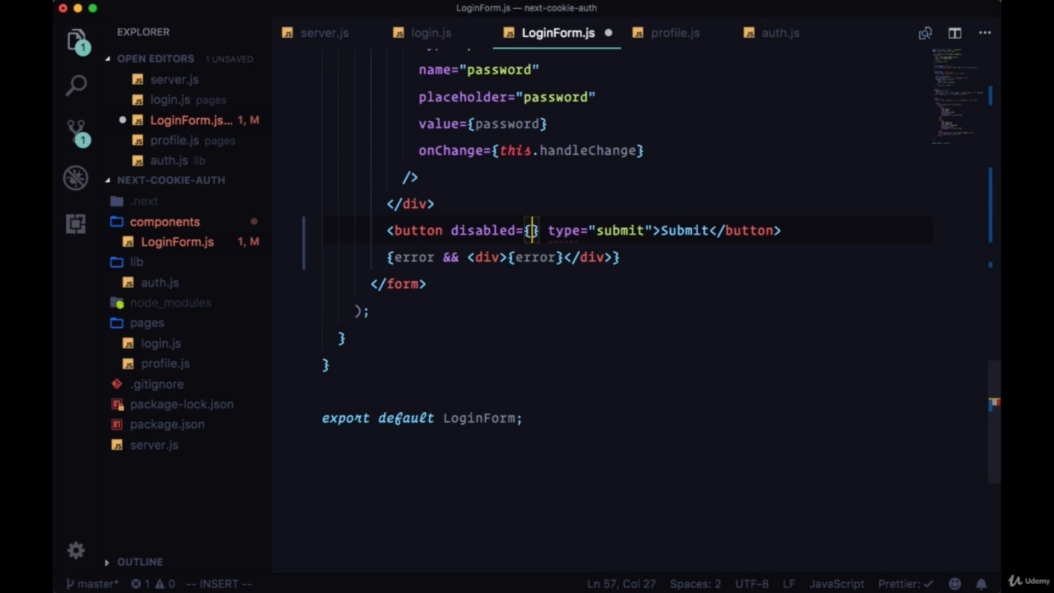
pyautogui.write('isLoading')
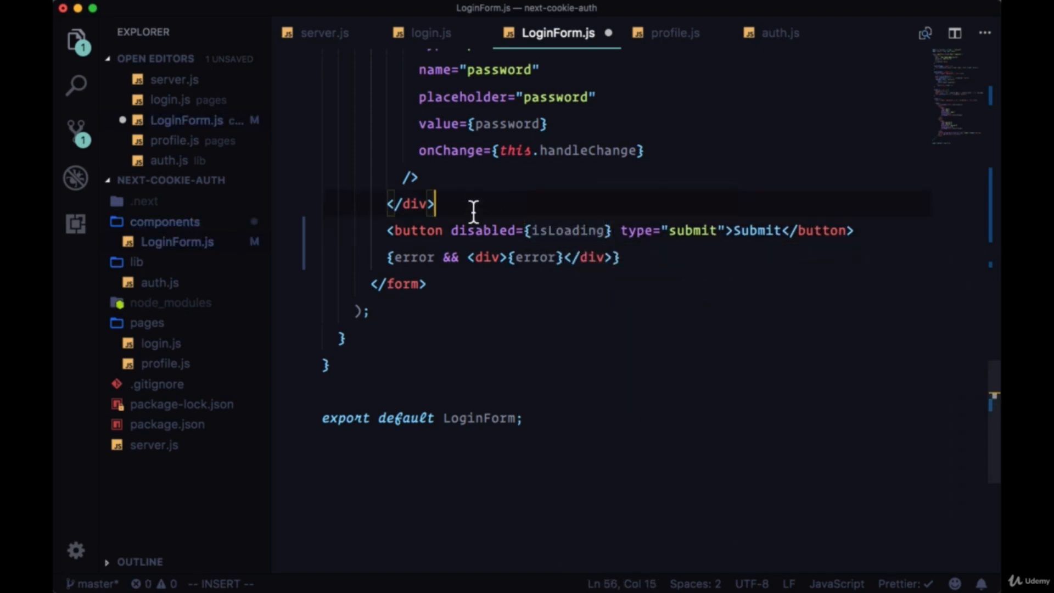
pyautogui.moveTo(747, 229)
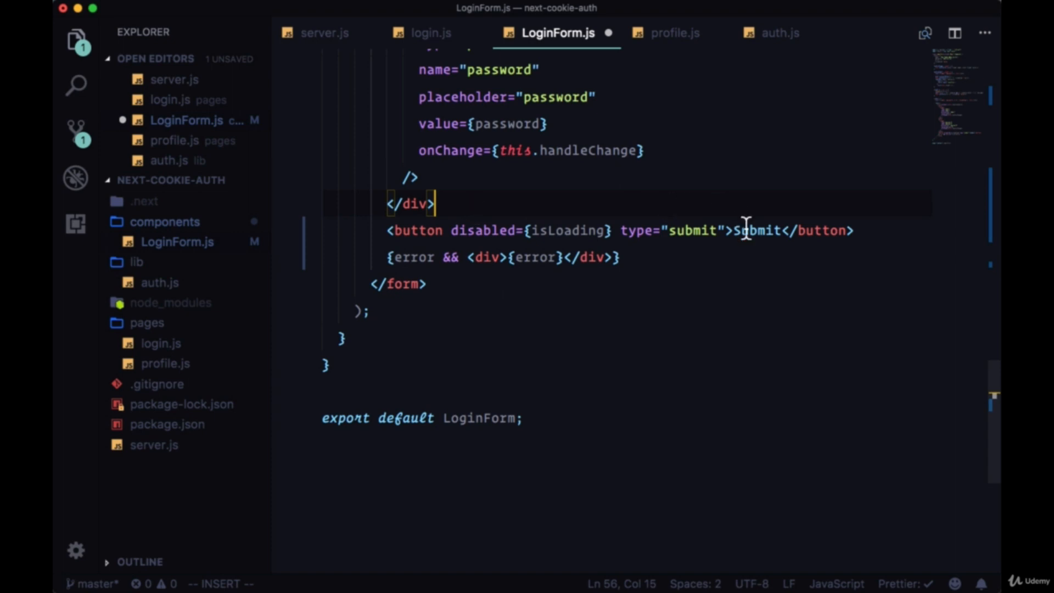
# - Replace the button label with {isLoading ? "Sending" : "Submit"}
pyautogui.doubleClick(754, 230)
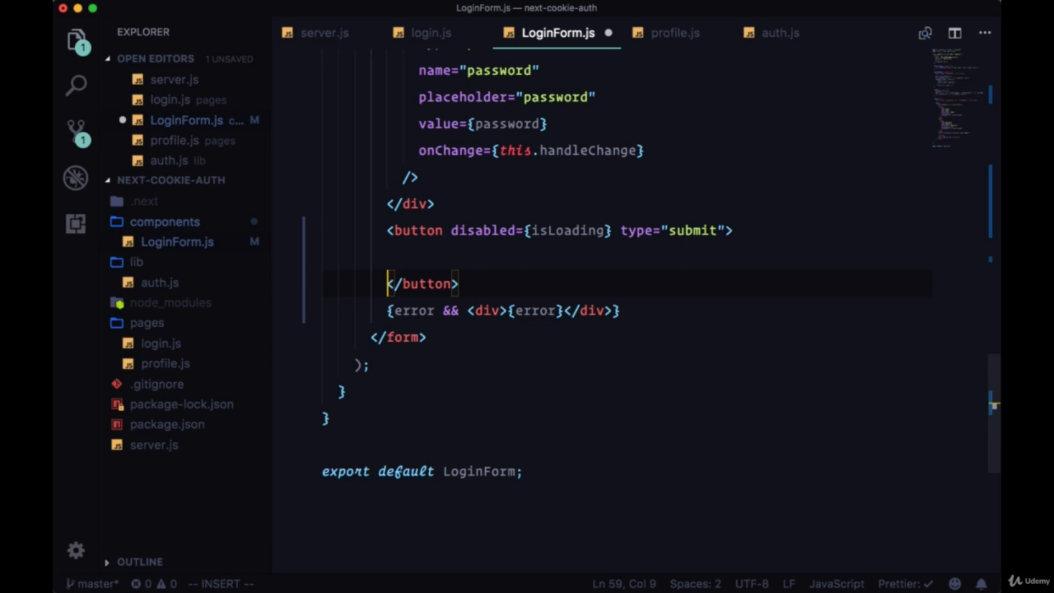
pyautogui.write('{}')
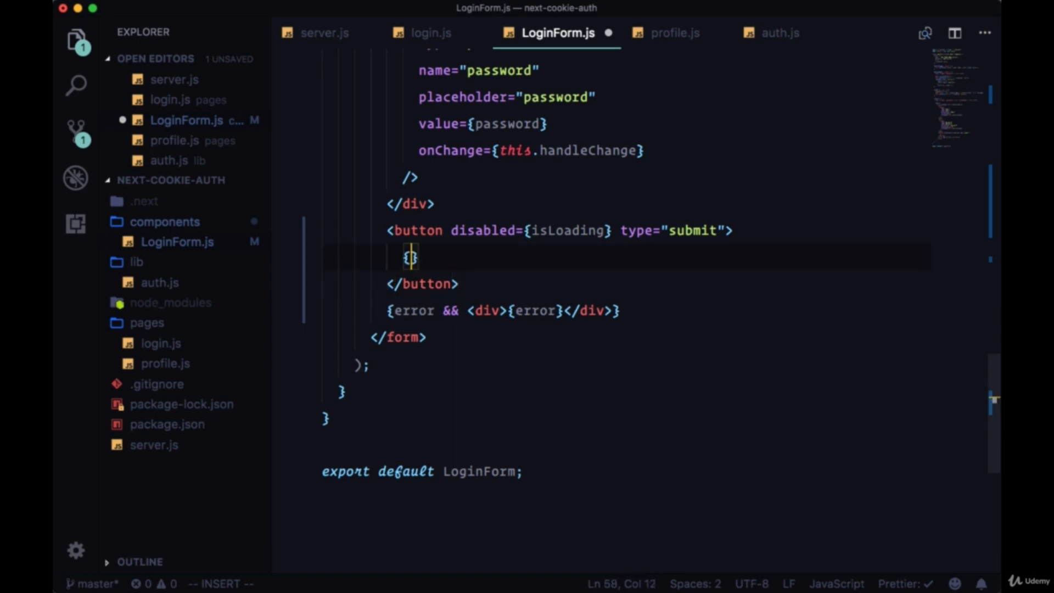
pyautogui.moveTo(538, 244)
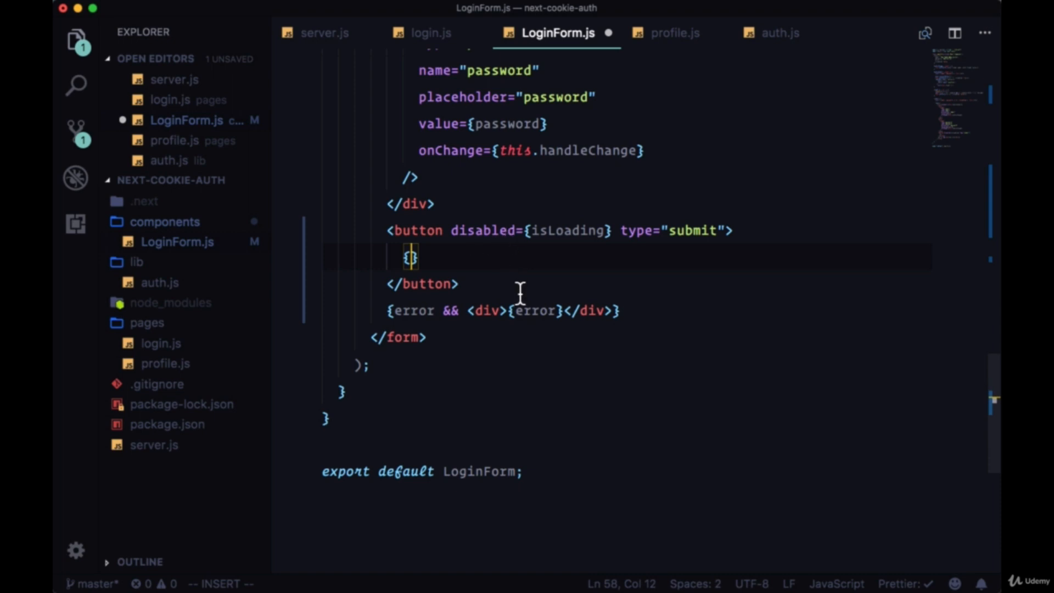
pyautogui.write('isLoading')
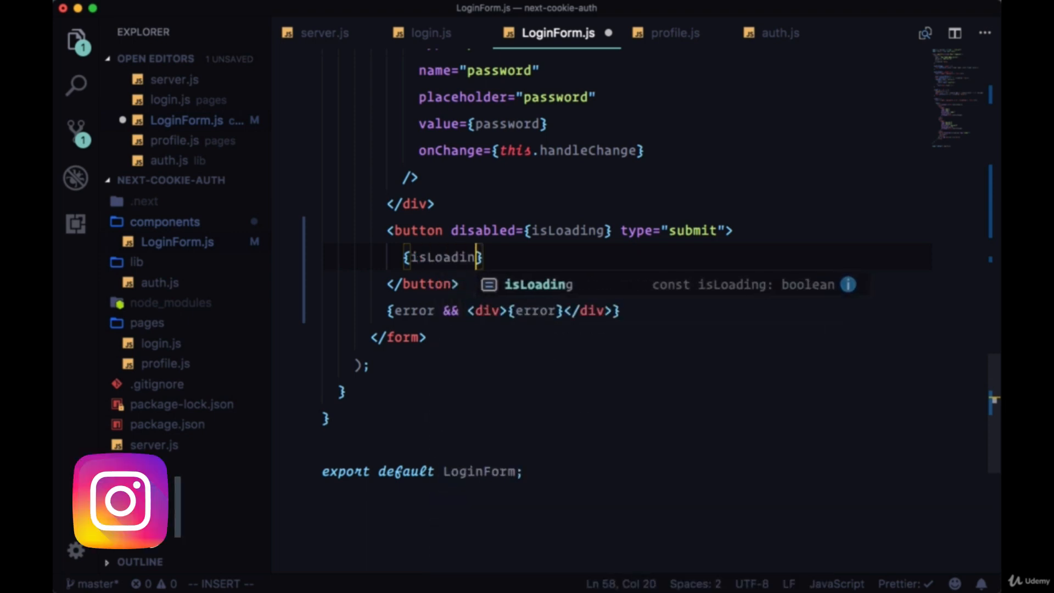
pyautogui.write('? ""')
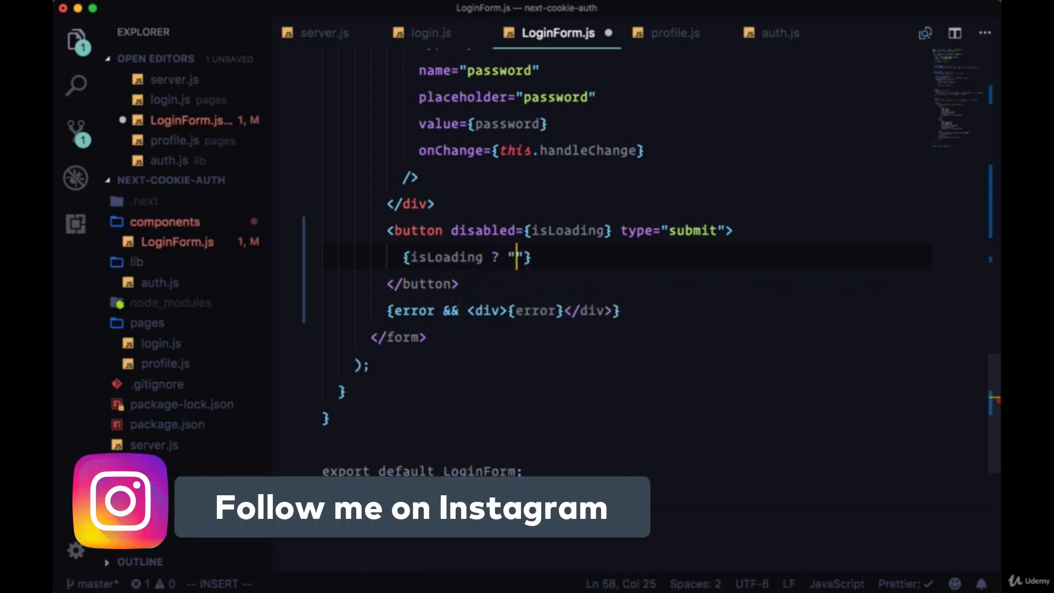
pyautogui.write('Sending')
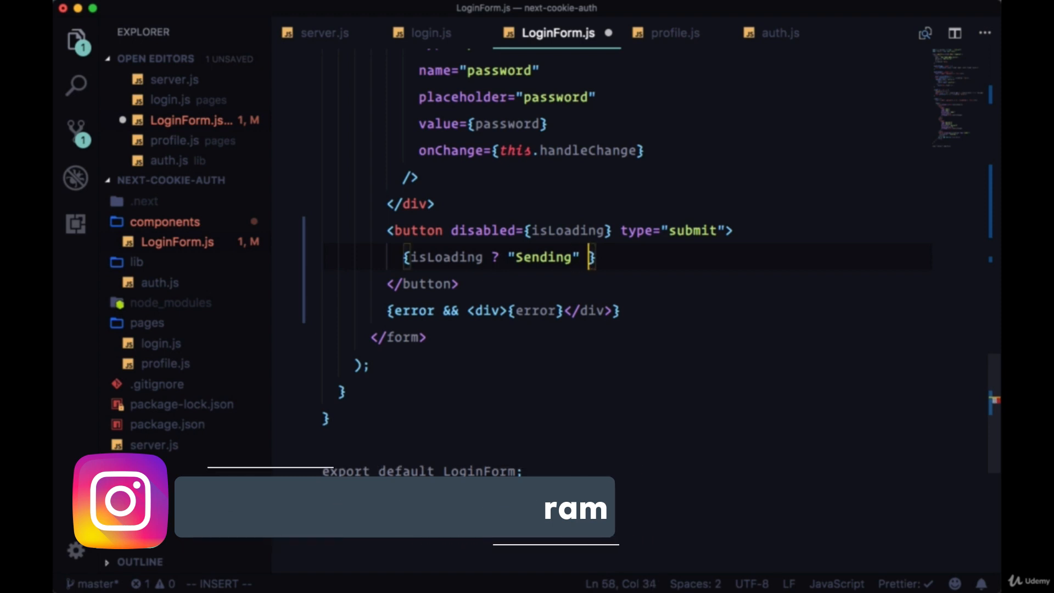
pyautogui.write(': "Submit"')
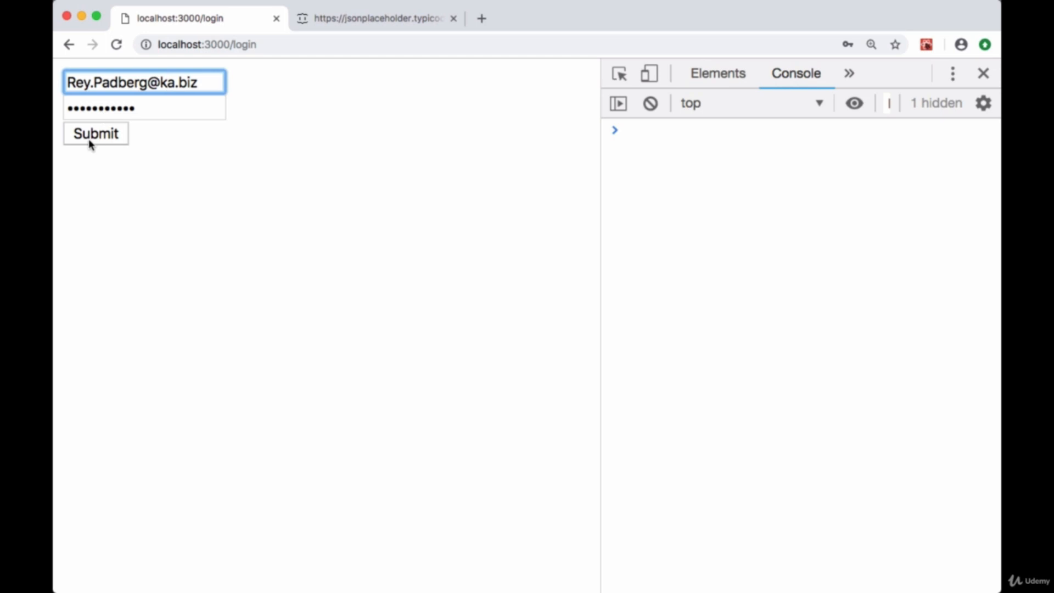
# - Submit the mistyped-email login to see 'Sending' then the invalid-credentials error, clearing the console between tries
pyautogui.click(96, 133)
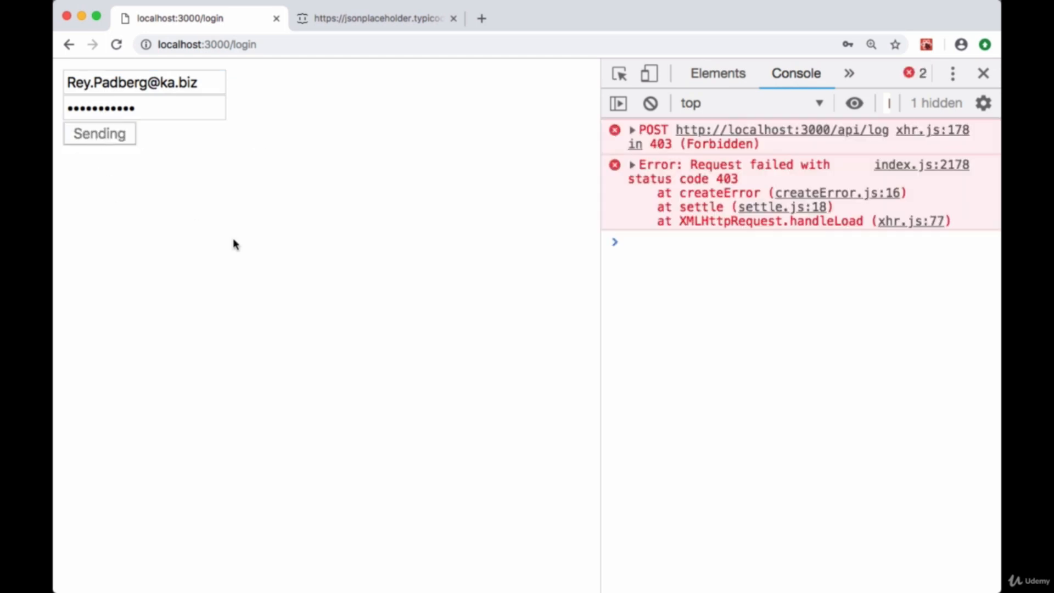
pyautogui.click(99, 133)
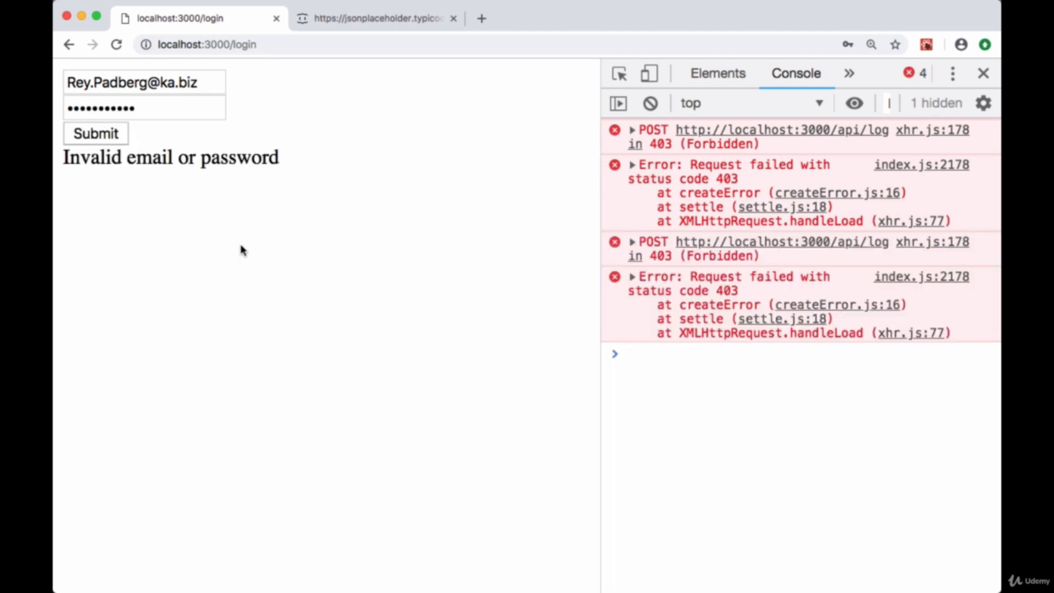
pyautogui.click(649, 104)
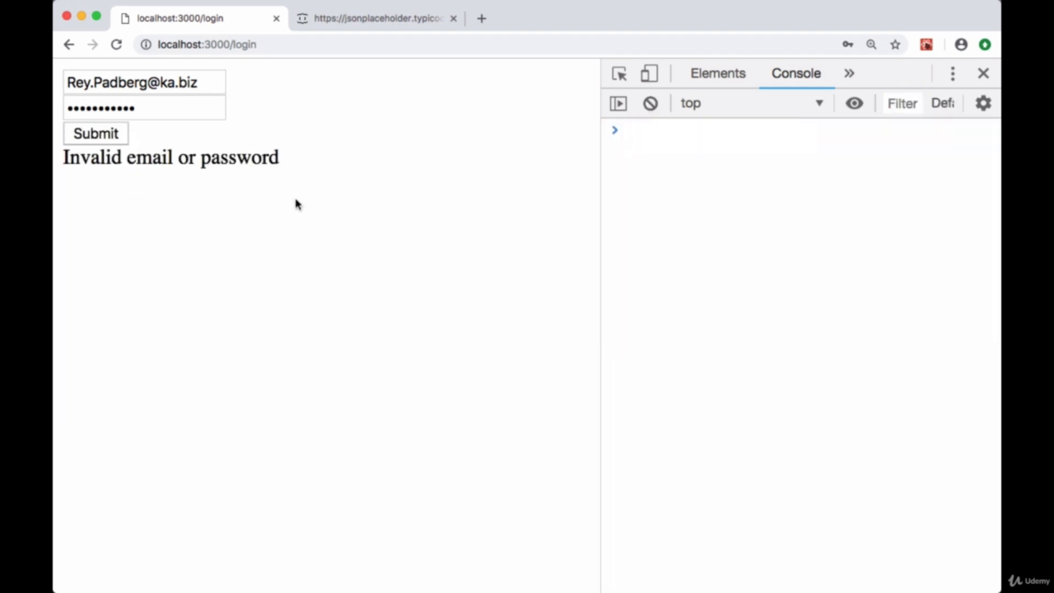
pyautogui.moveTo(168, 176)
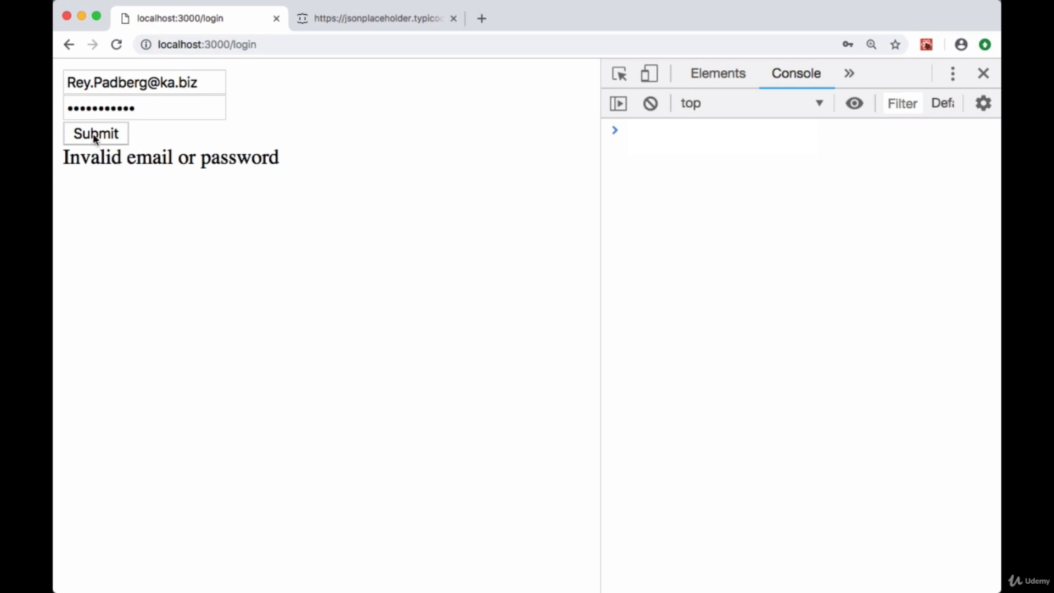
pyautogui.click(95, 133)
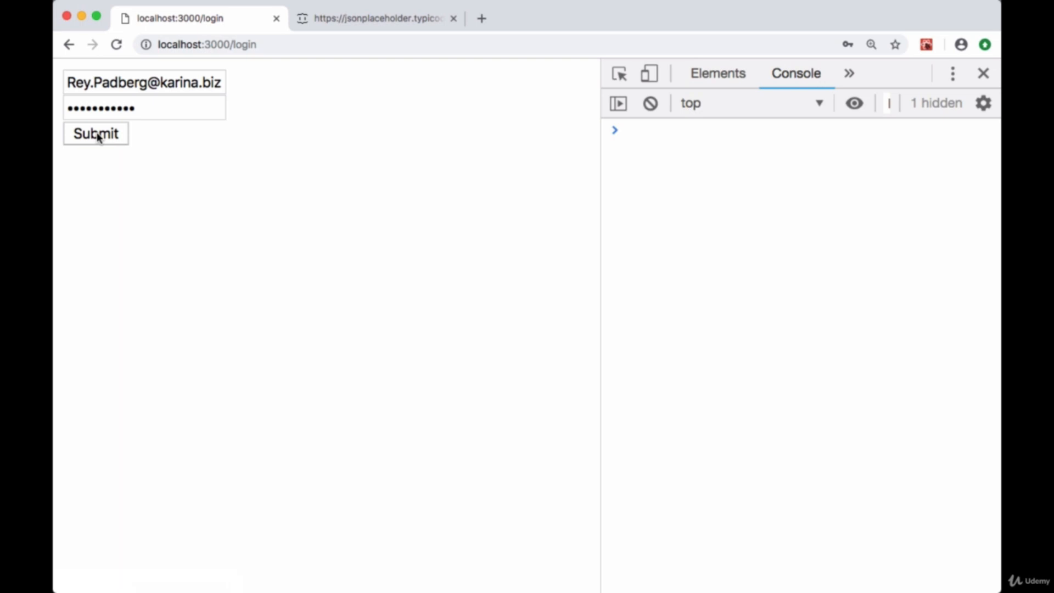
# - Submit with the correct email, confirm the button stays disabled while sending, and land on /profile
pyautogui.click(95, 133)
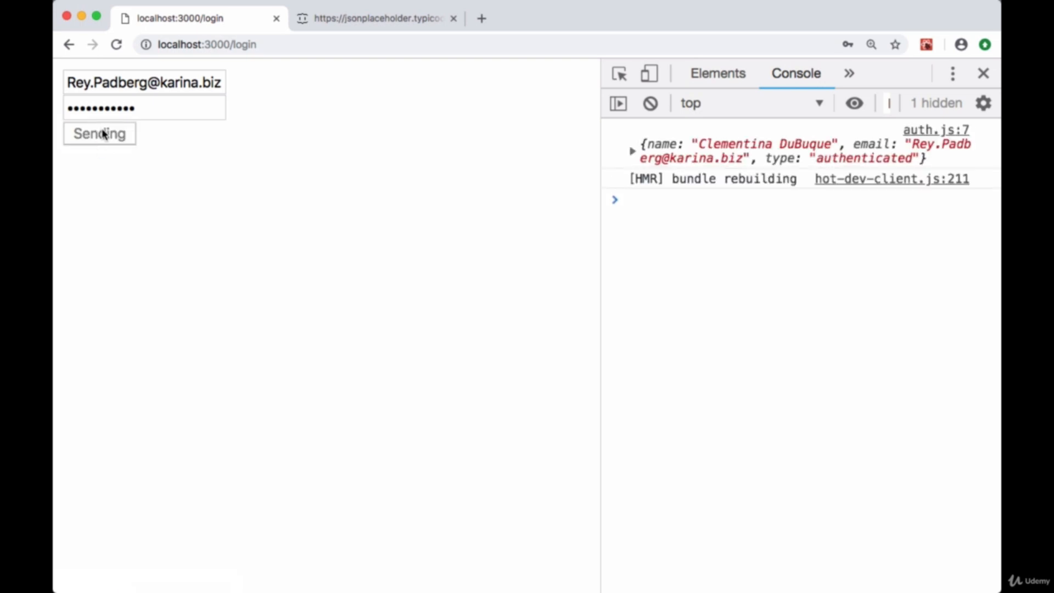
pyautogui.click(98, 133)
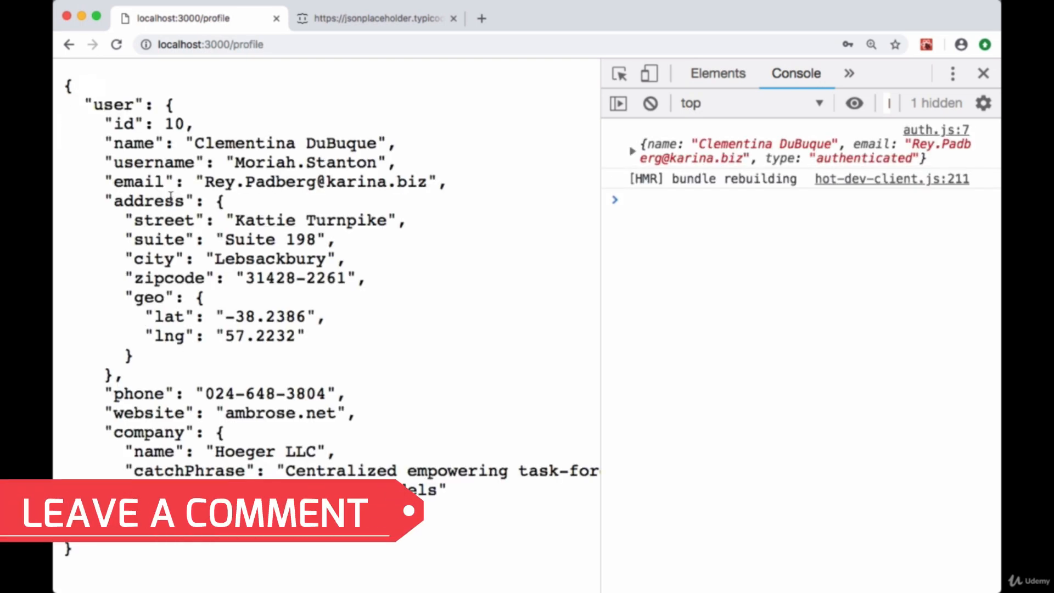